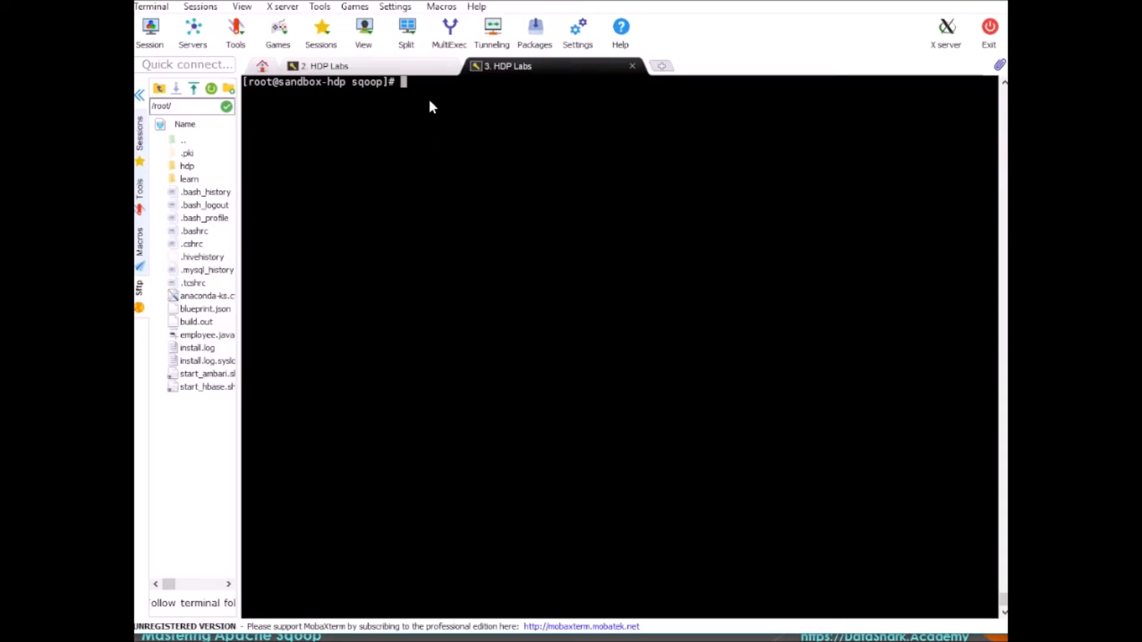
# Start a multi-line sqoop command with options file /root/learn/sqoop/sqoop-options, table employees, target /sqoop/employees_inc.
pyautogui.write('s')
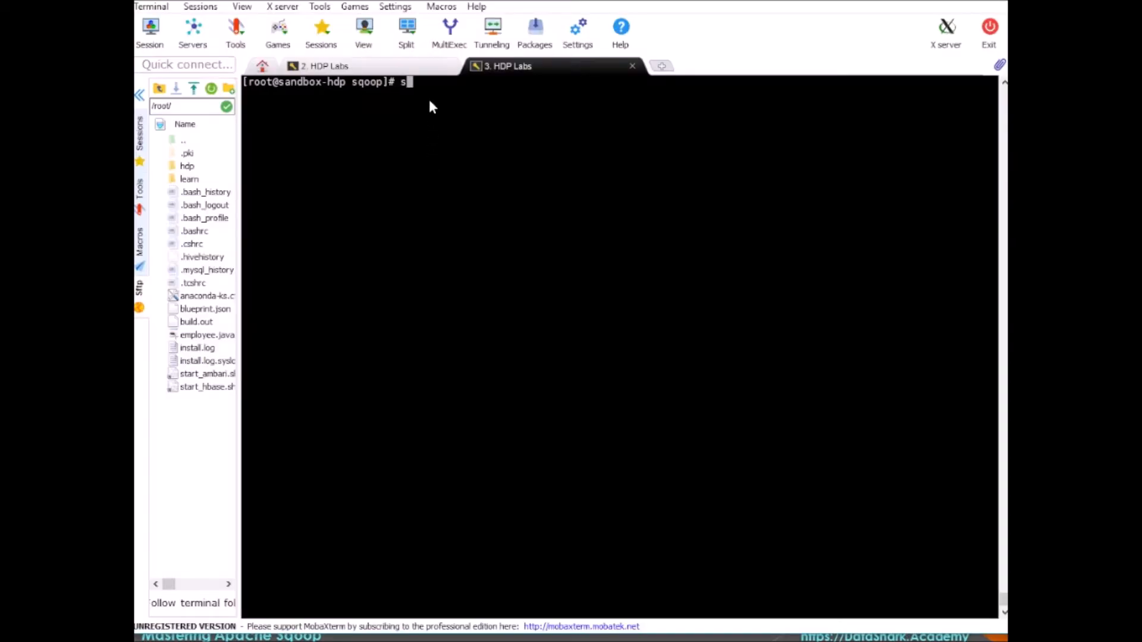
pyautogui.write('qoop \\')
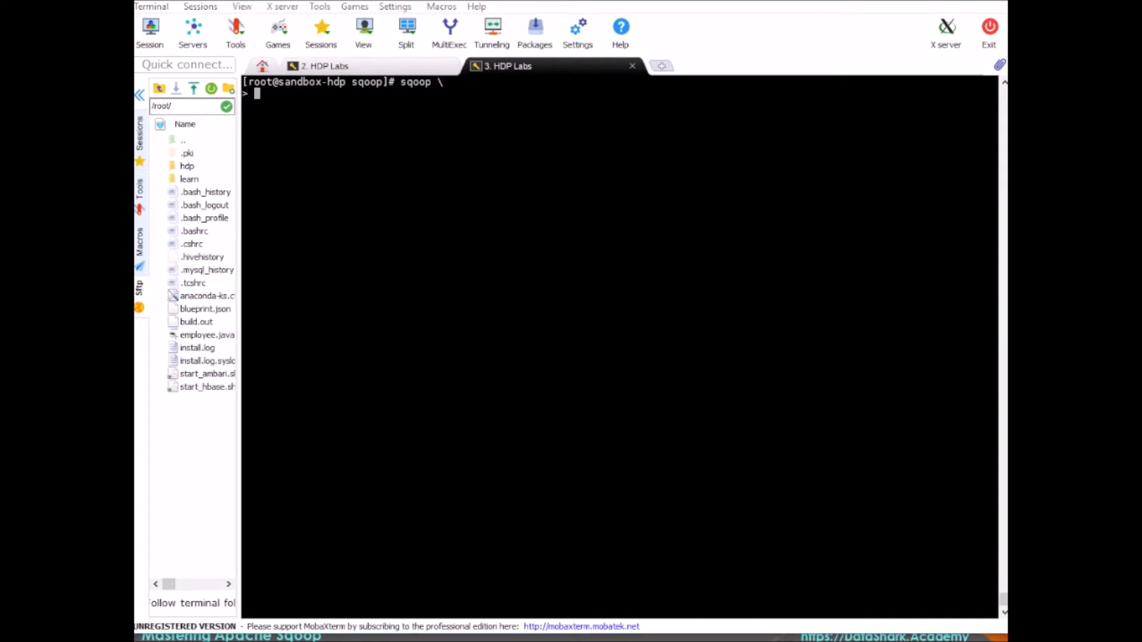
pyautogui.moveTo(375, 131)
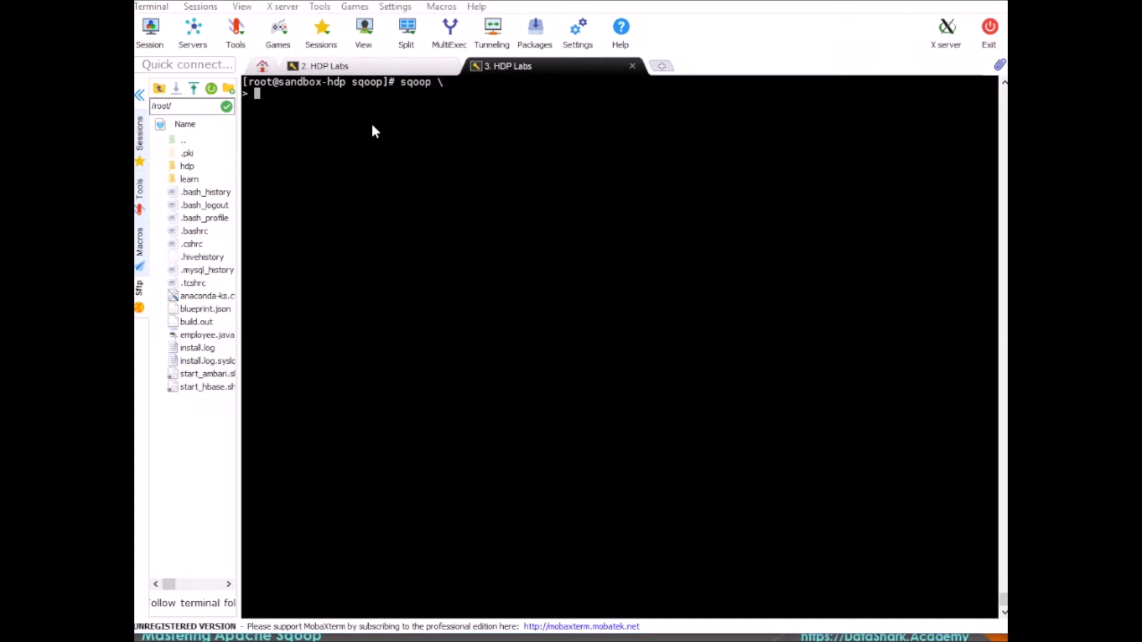
pyautogui.write('--options-file /root/learn/sqoop/sqoop-options \\')
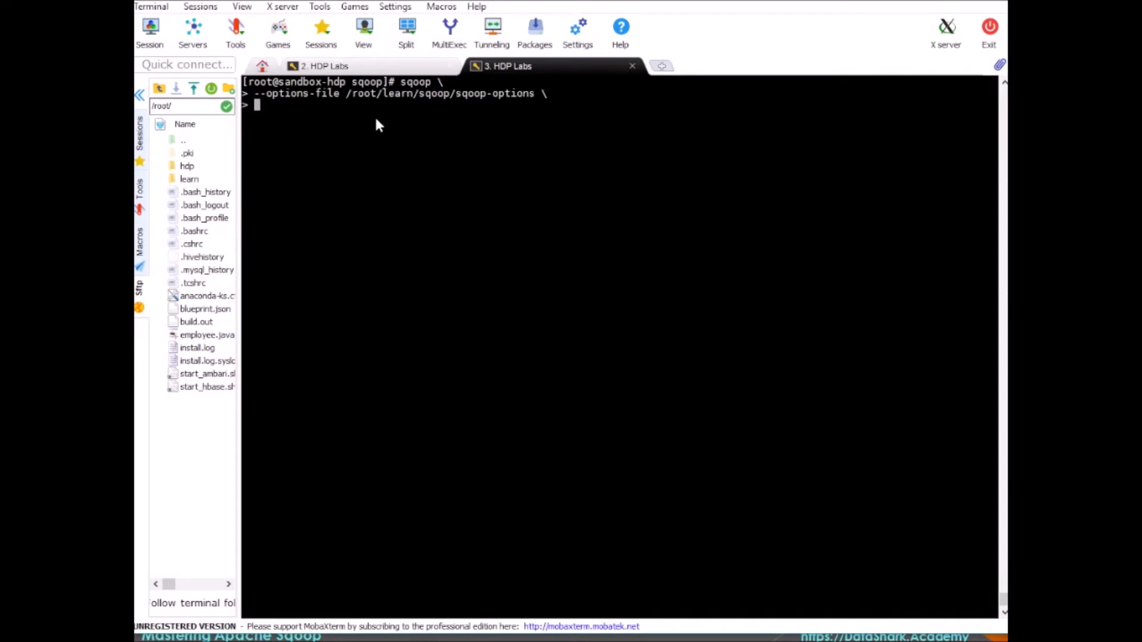
pyautogui.write('--table')
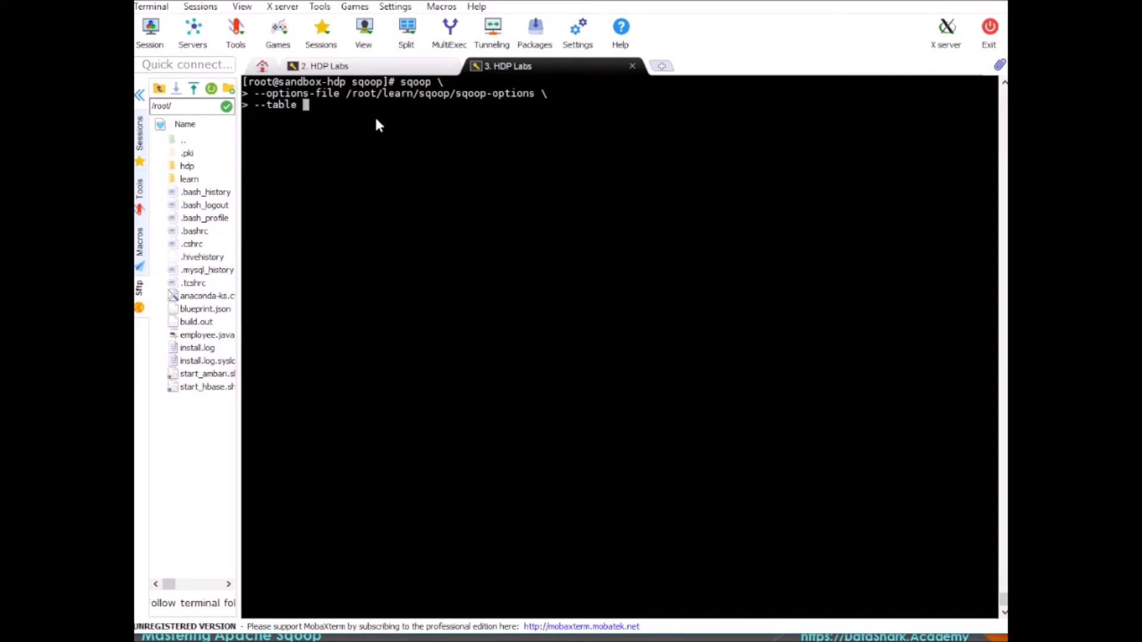
pyautogui.write('employees \\')
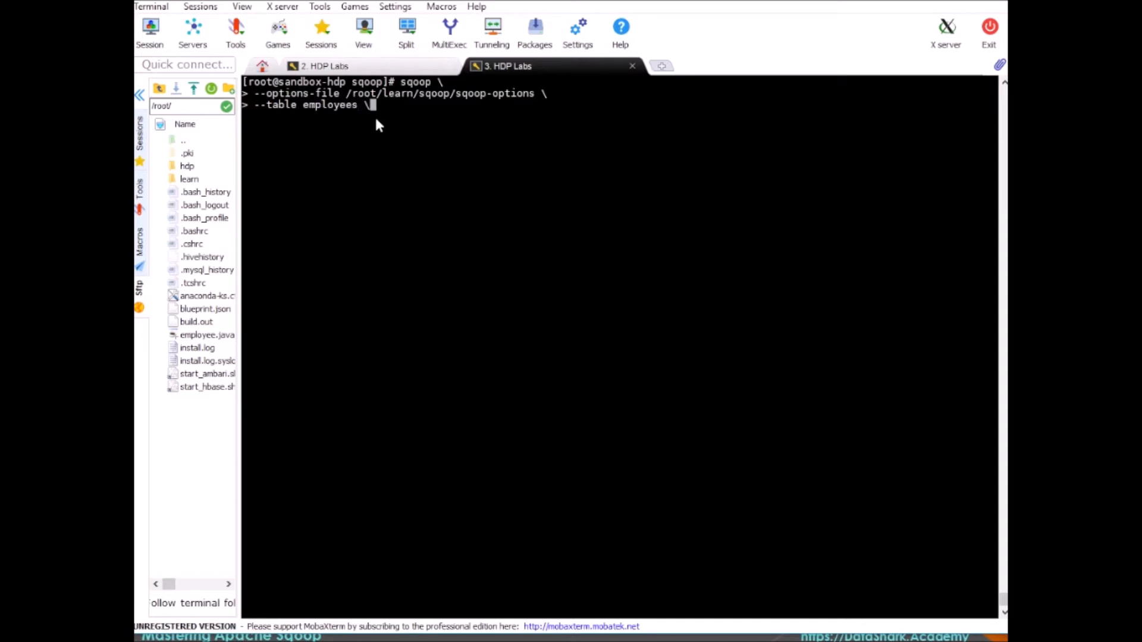
pyautogui.write('--tar')
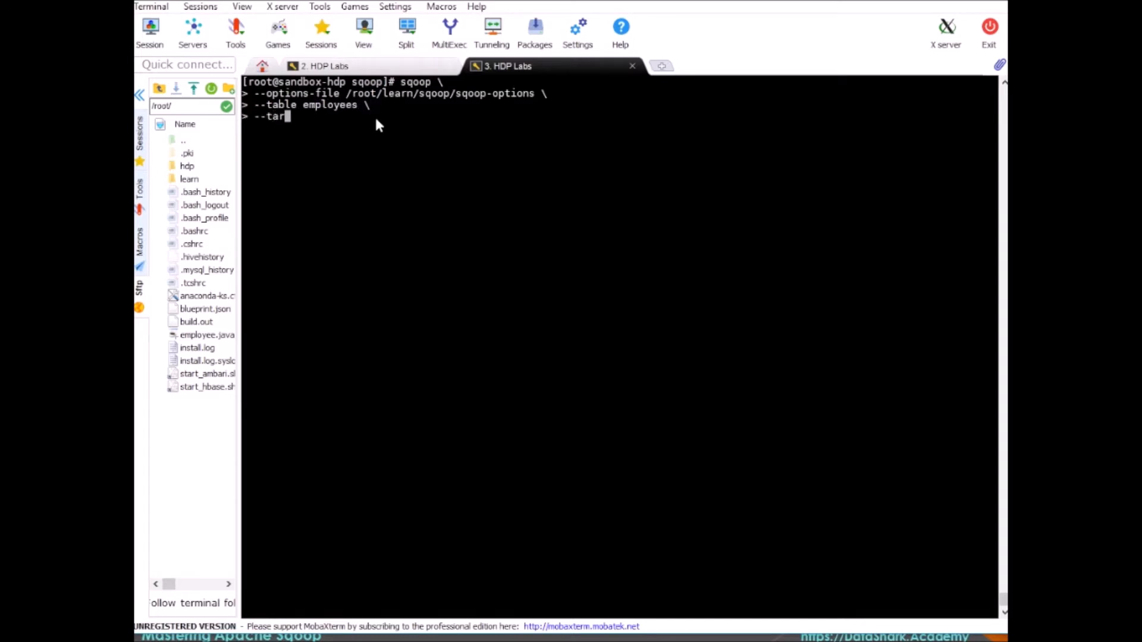
pyautogui.write('get-dir')
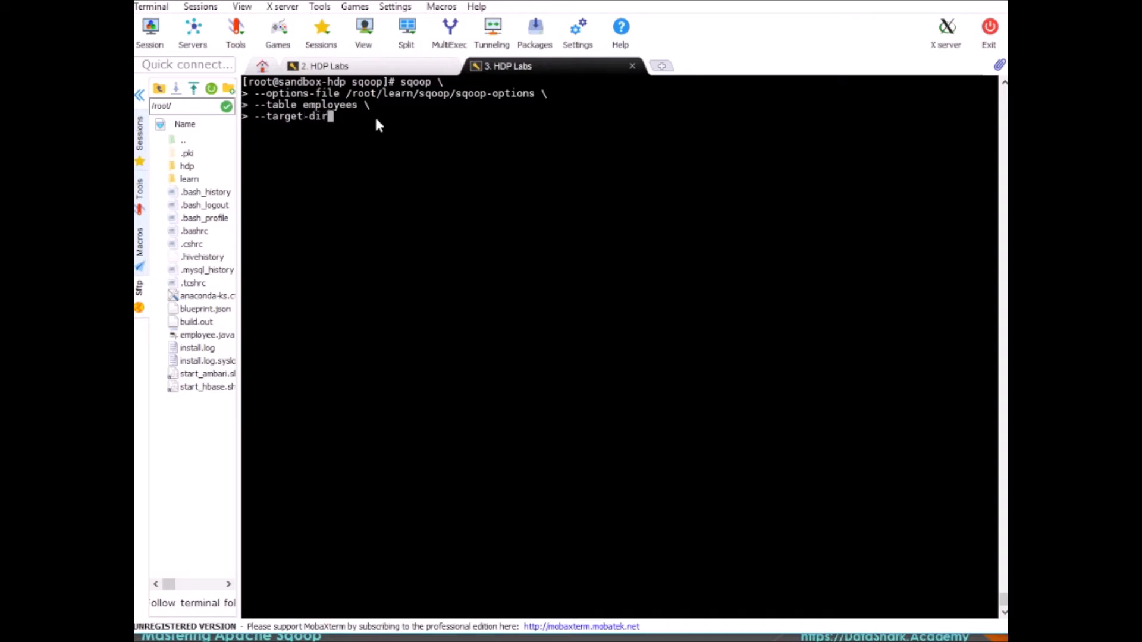
pyautogui.write('/sqoop')
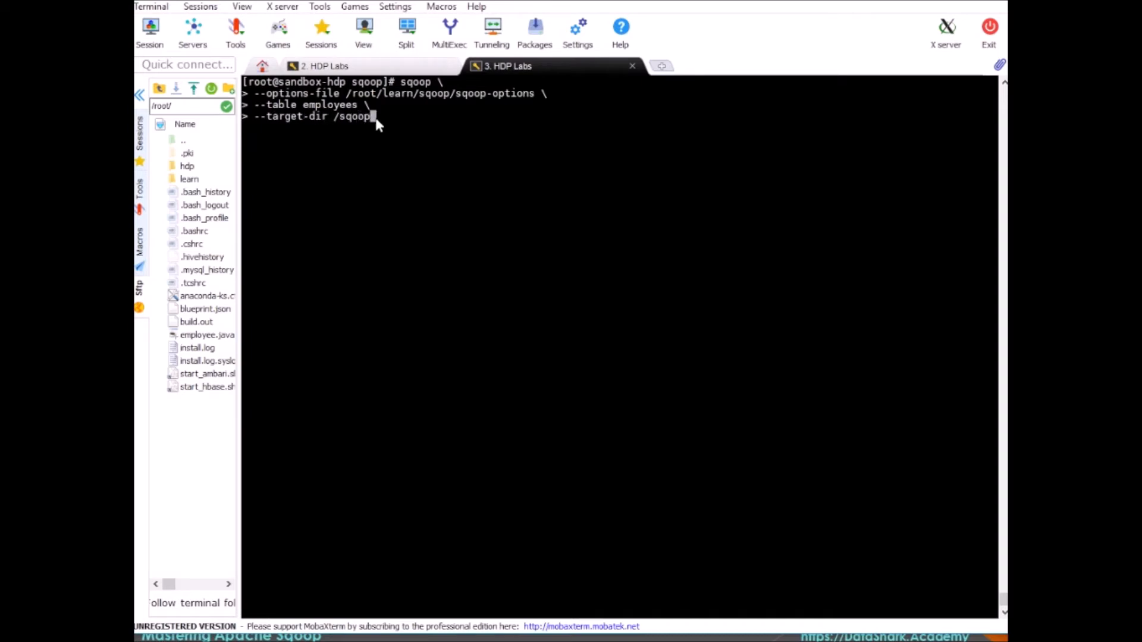
pyautogui.write('/employees')
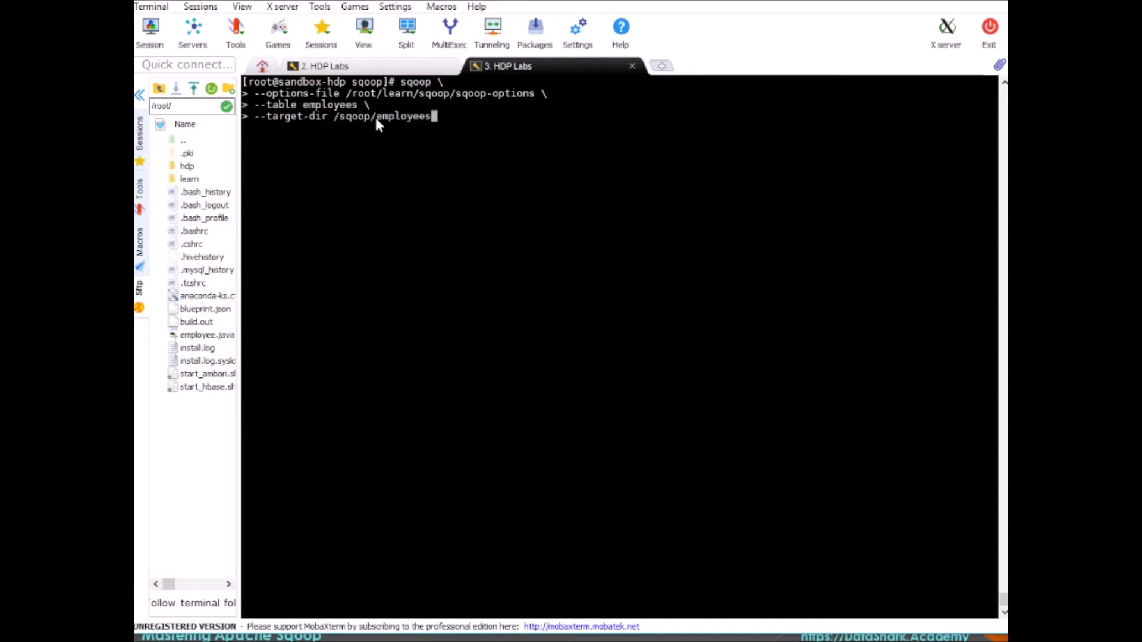
pyautogui.write('_inc \\')
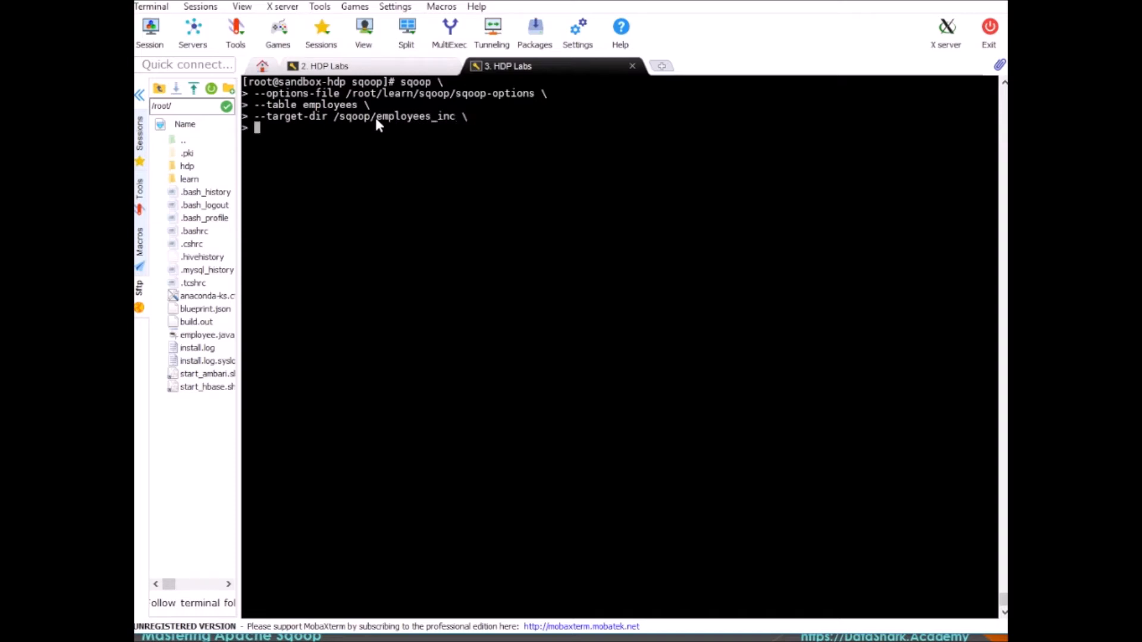
# Add --check-column hire_date and --incremental lastmodified lines to the sqoop command.
pyautogui.write('--ch')
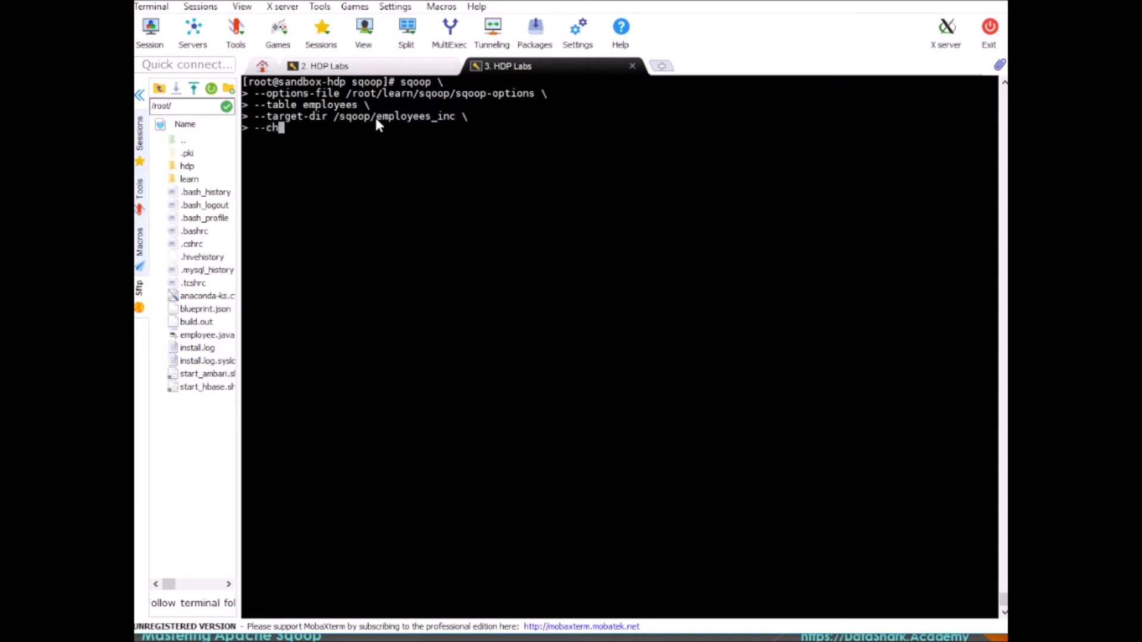
pyautogui.write('eck-colu')
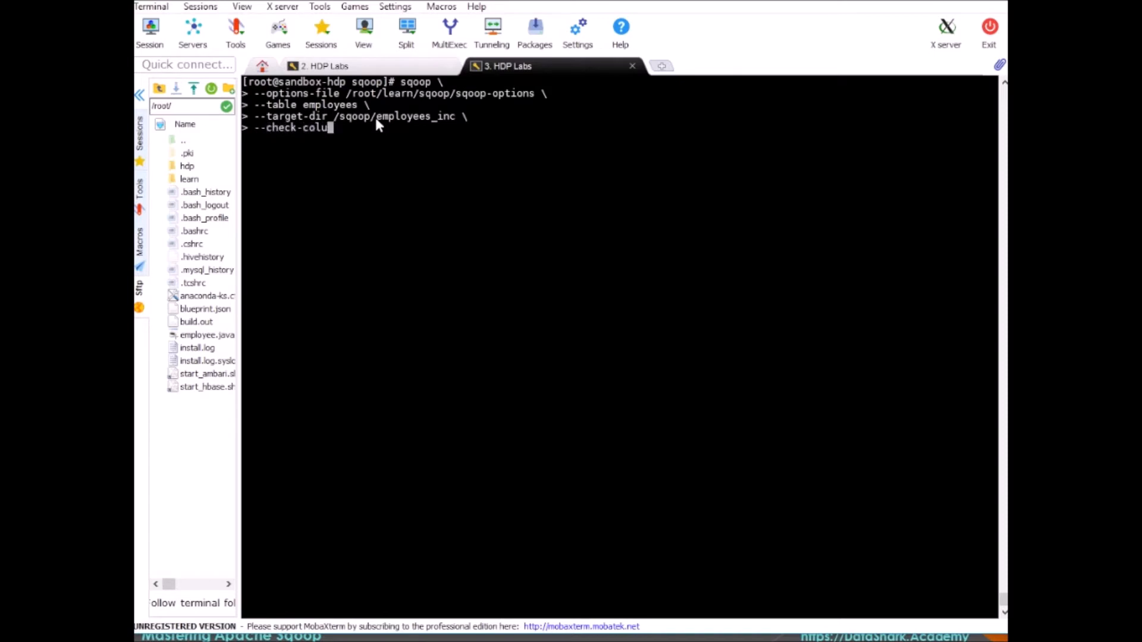
pyautogui.write('mn hire_date')
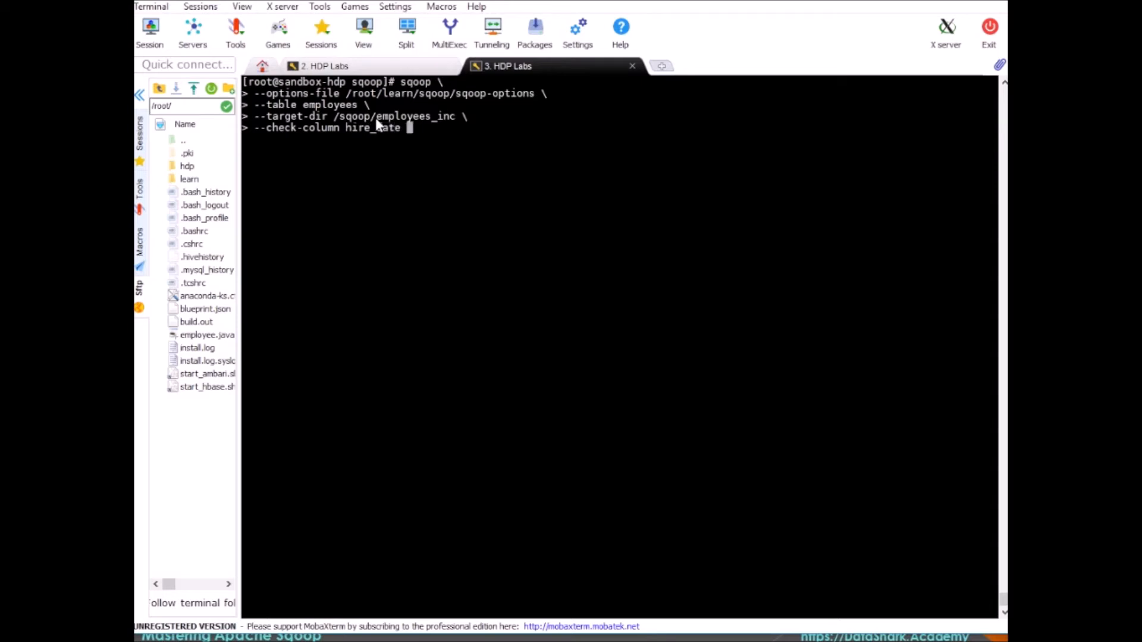
pyautogui.write('\\')
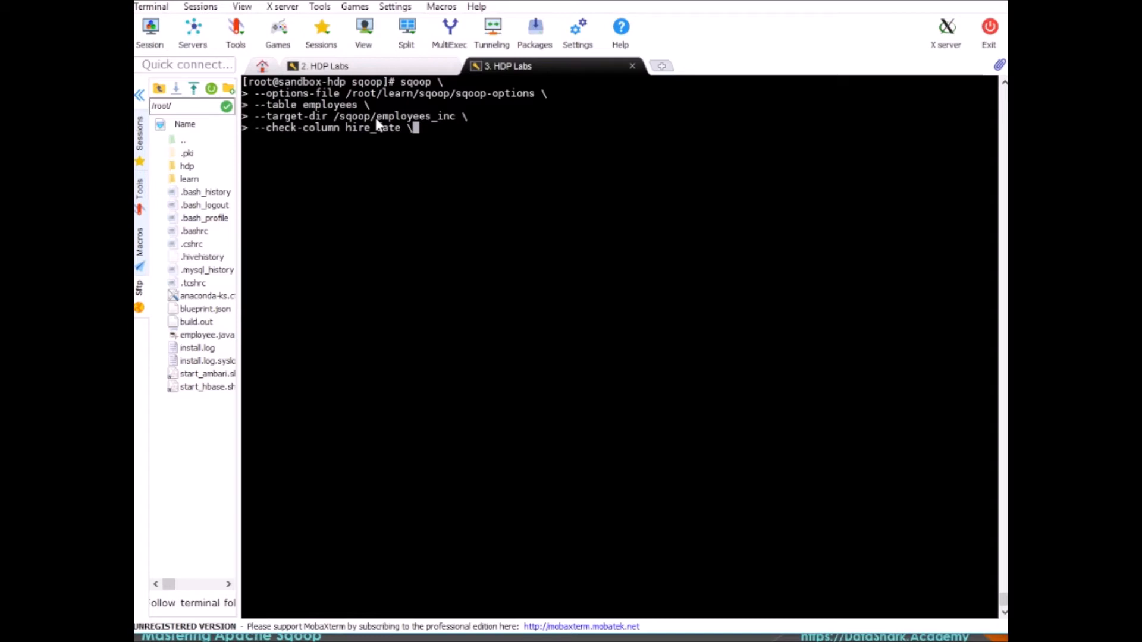
pyautogui.press('enter')
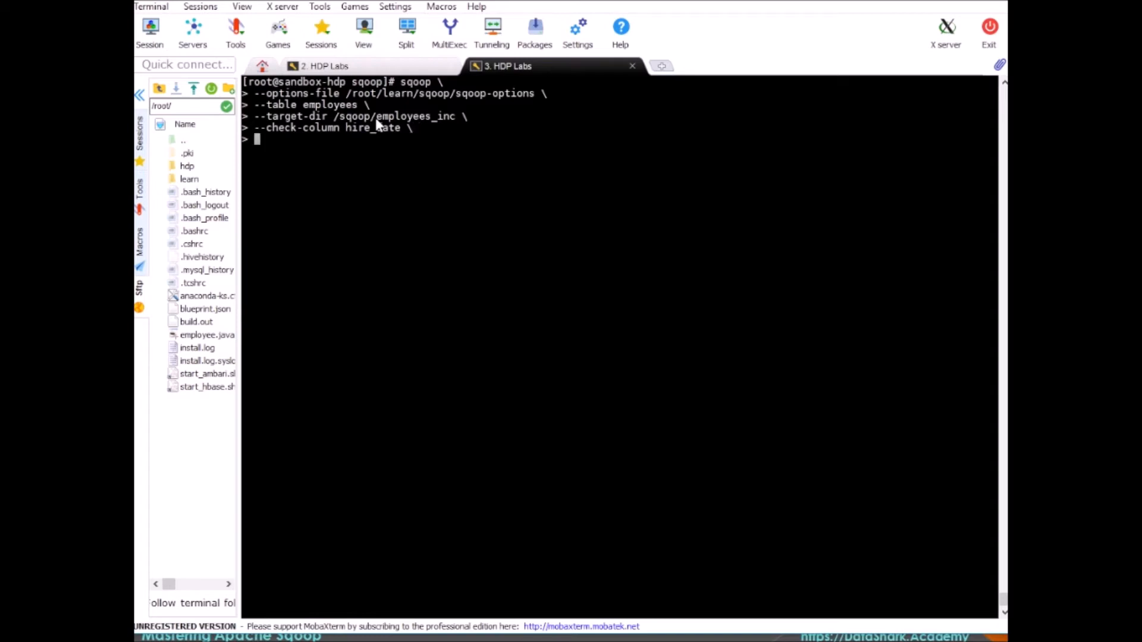
pyautogui.write('--inre')
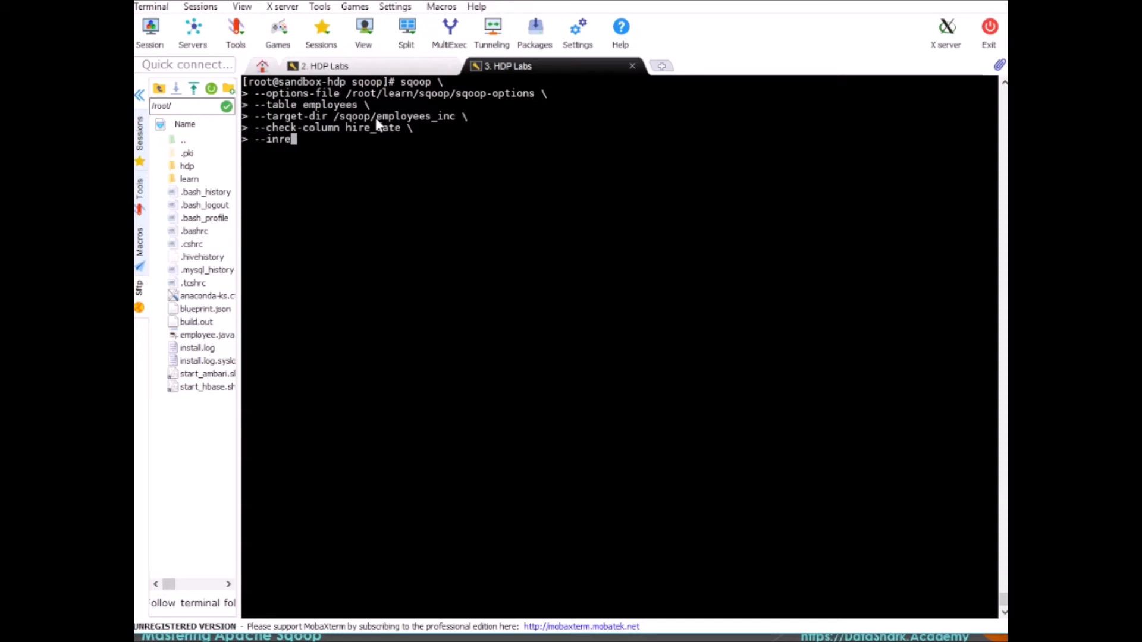
pyautogui.write('cremental last')
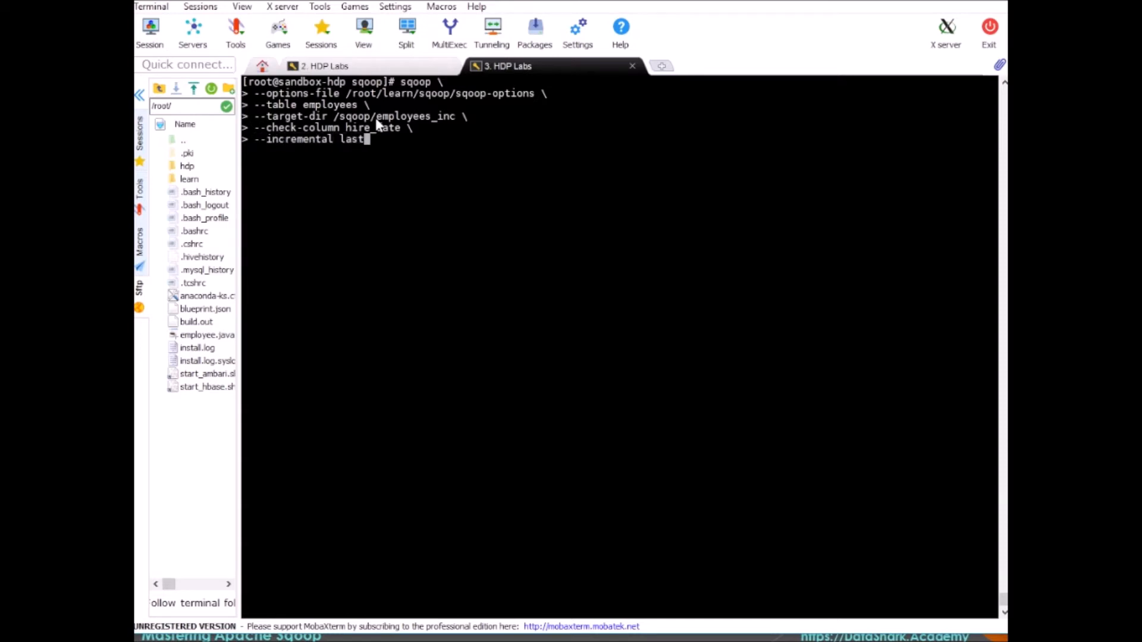
pyautogui.write('modi')
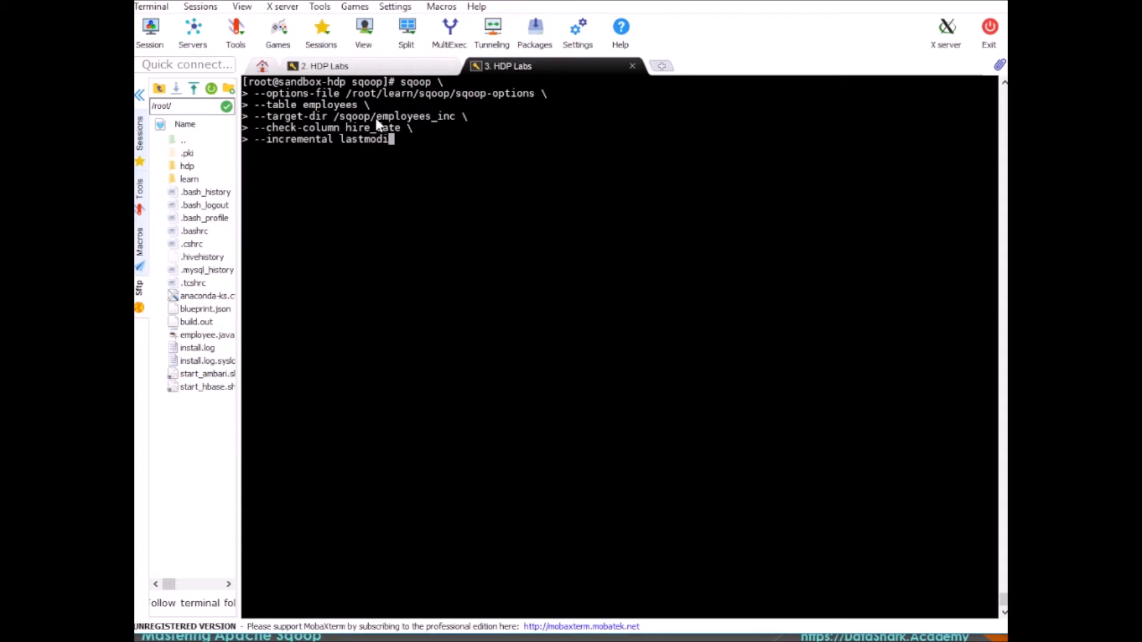
pyautogui.write('fied \\')
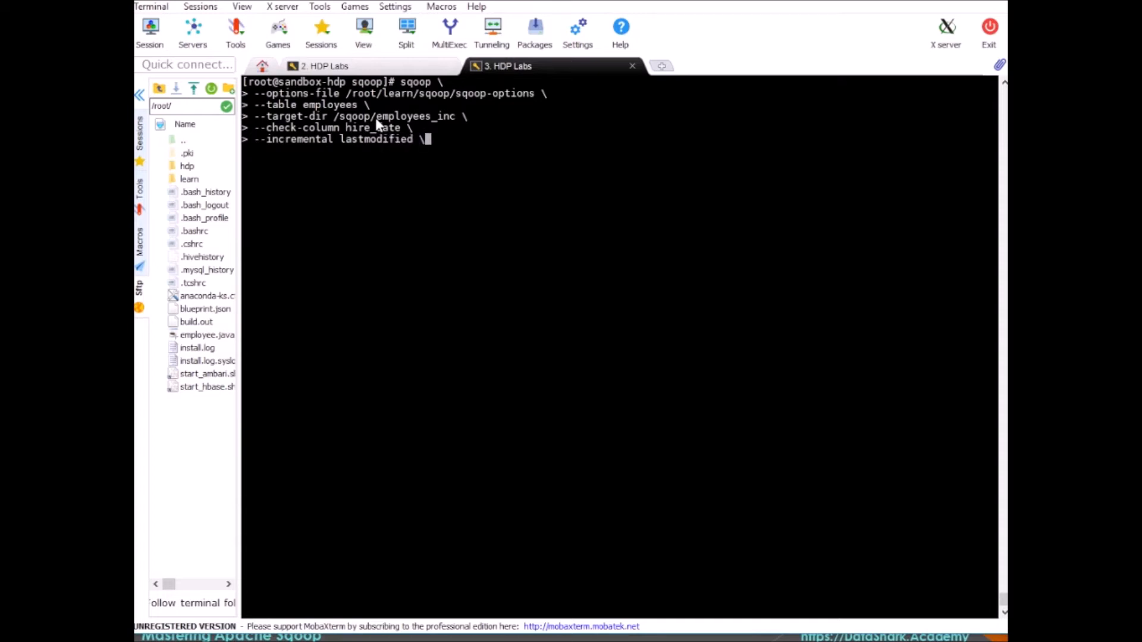
pyautogui.press('enter')
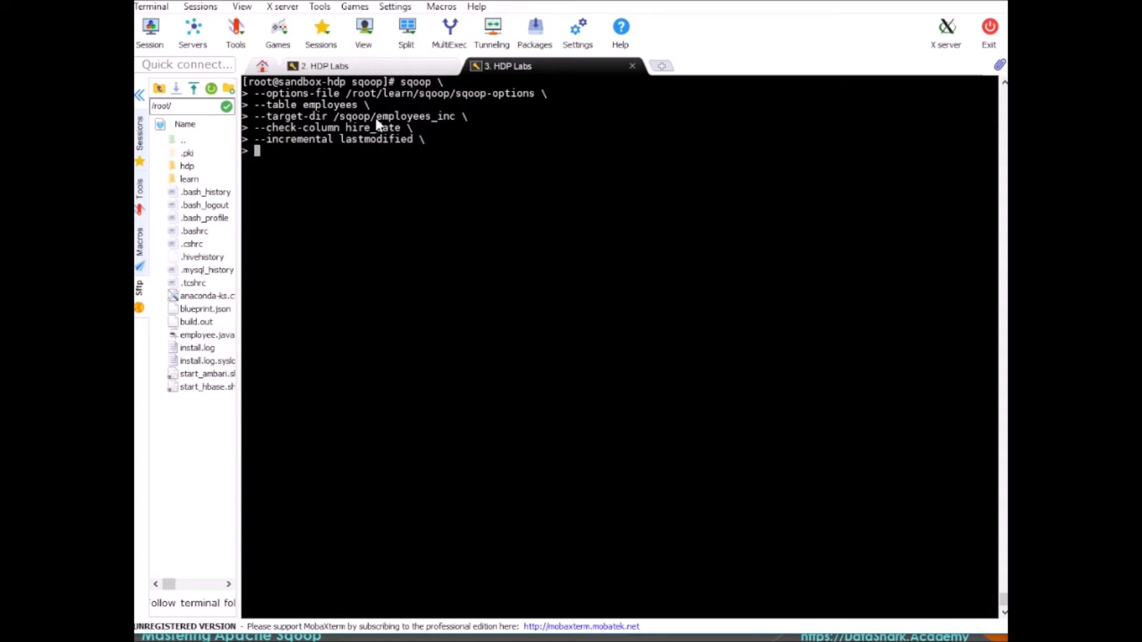
# Add --last-value "1987-02-03" and --append to finish and run the import.
pyautogui.write('--last-v')
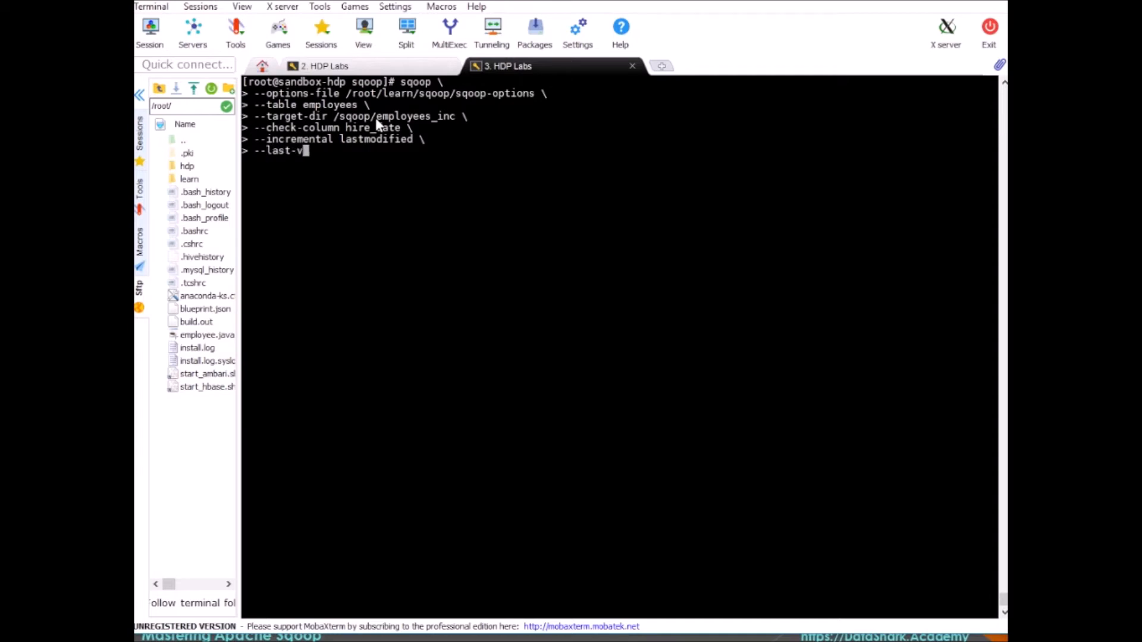
pyautogui.write('alue')
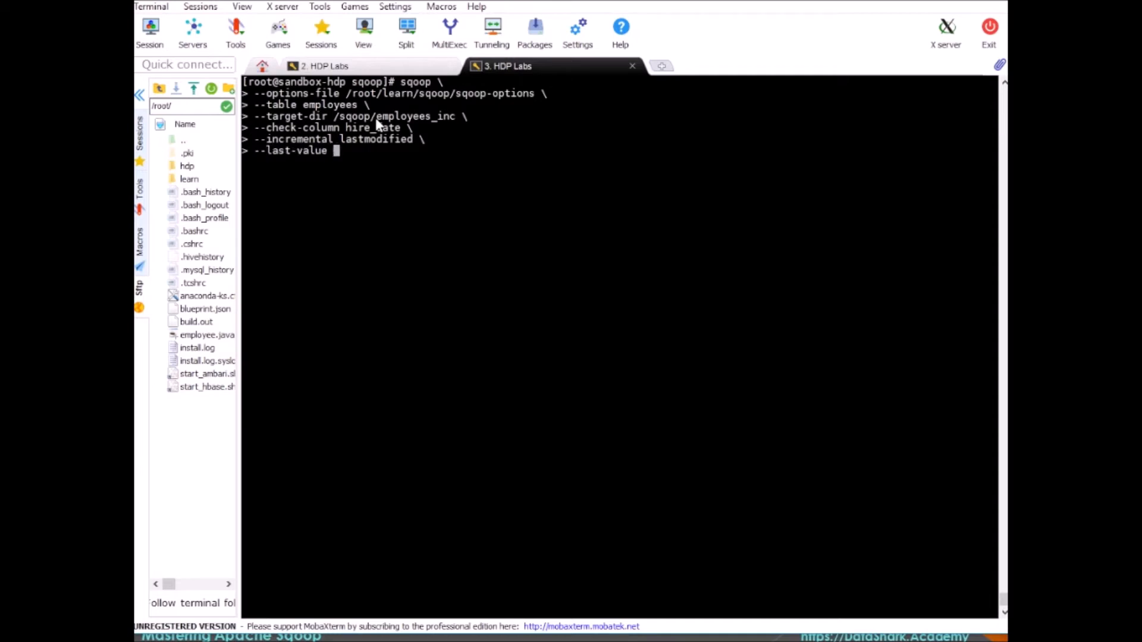
pyautogui.write('"1987-0')
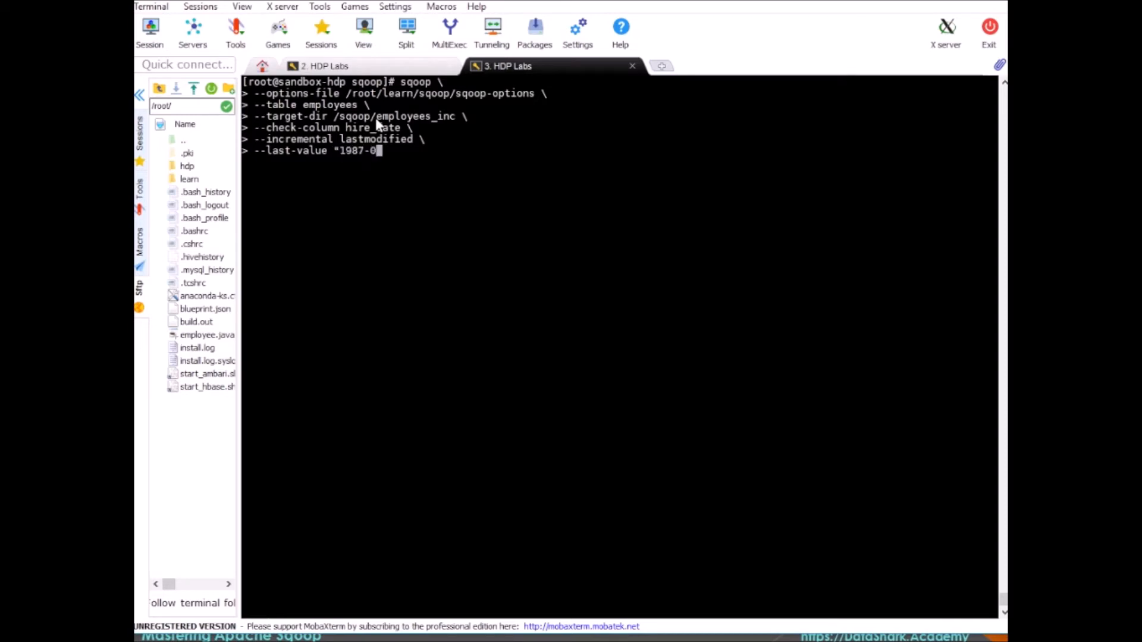
pyautogui.write('2-03')
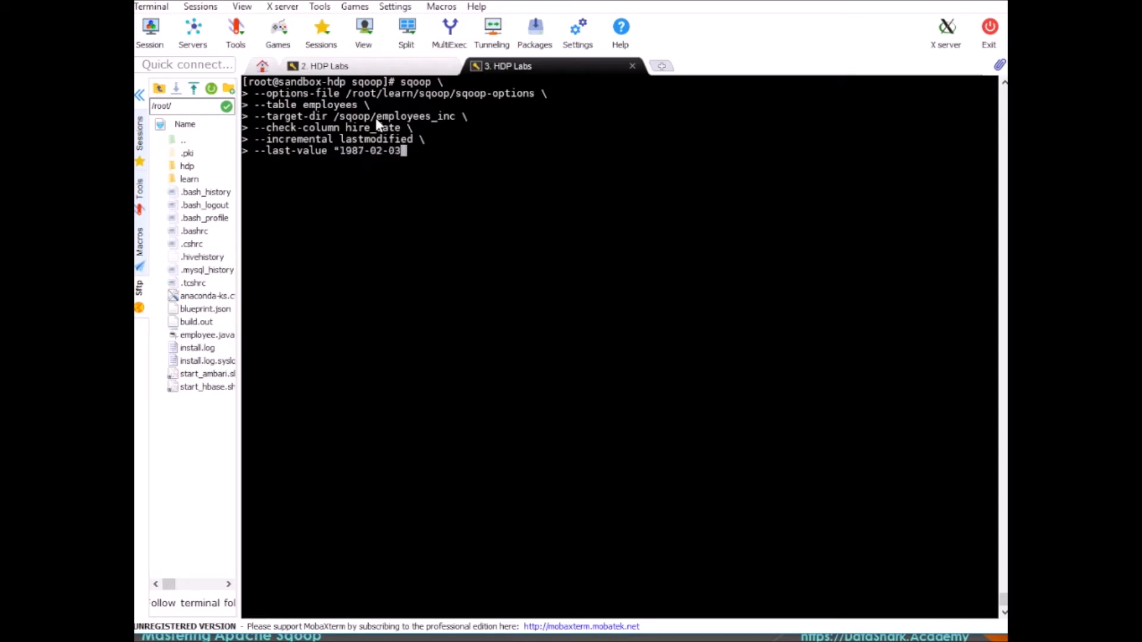
pyautogui.write('"')
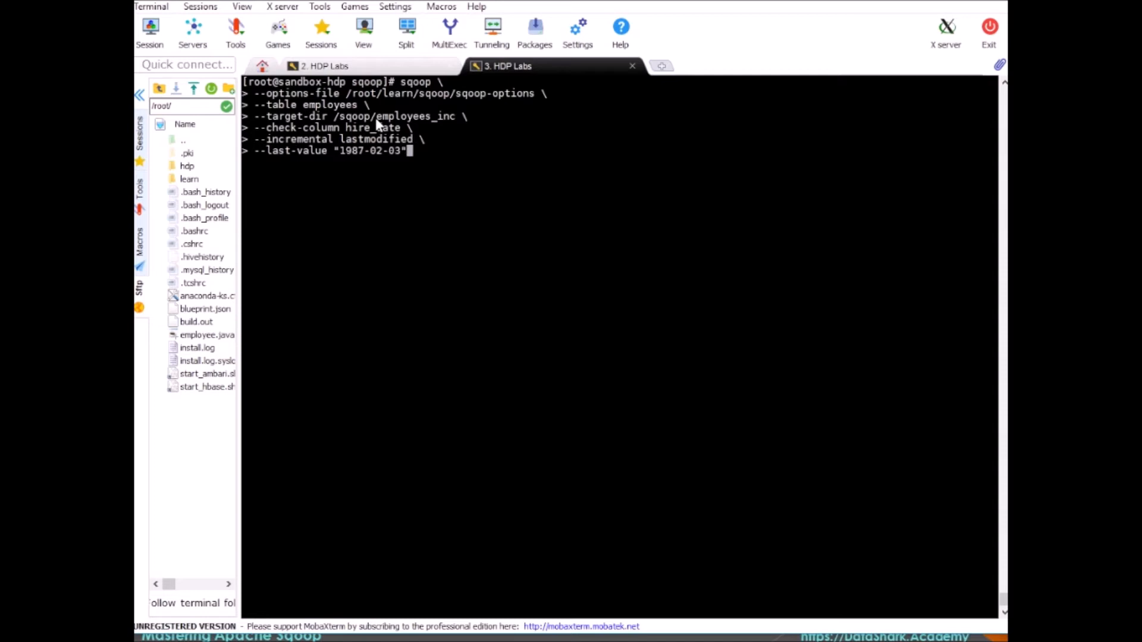
pyautogui.write('\\')
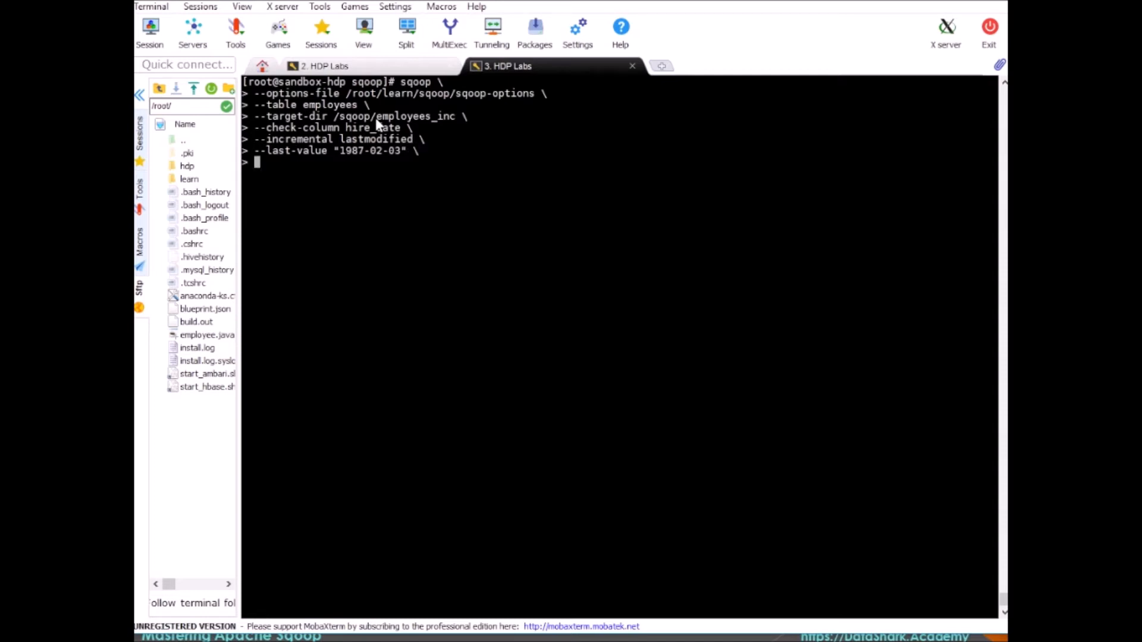
pyautogui.write('--append')
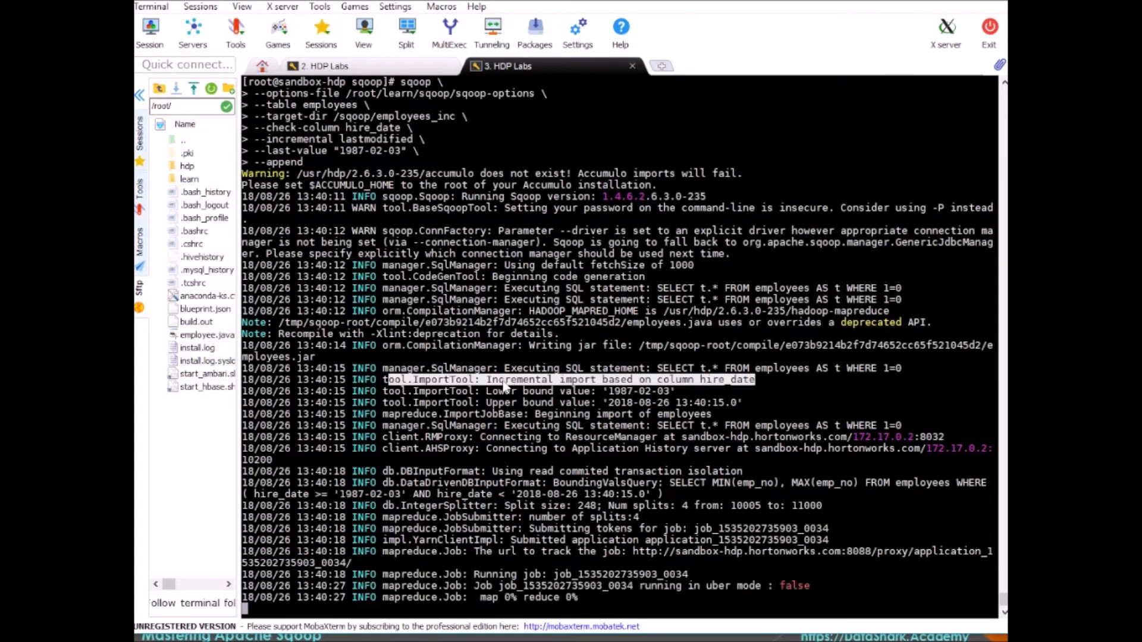
pyautogui.moveTo(725, 389)
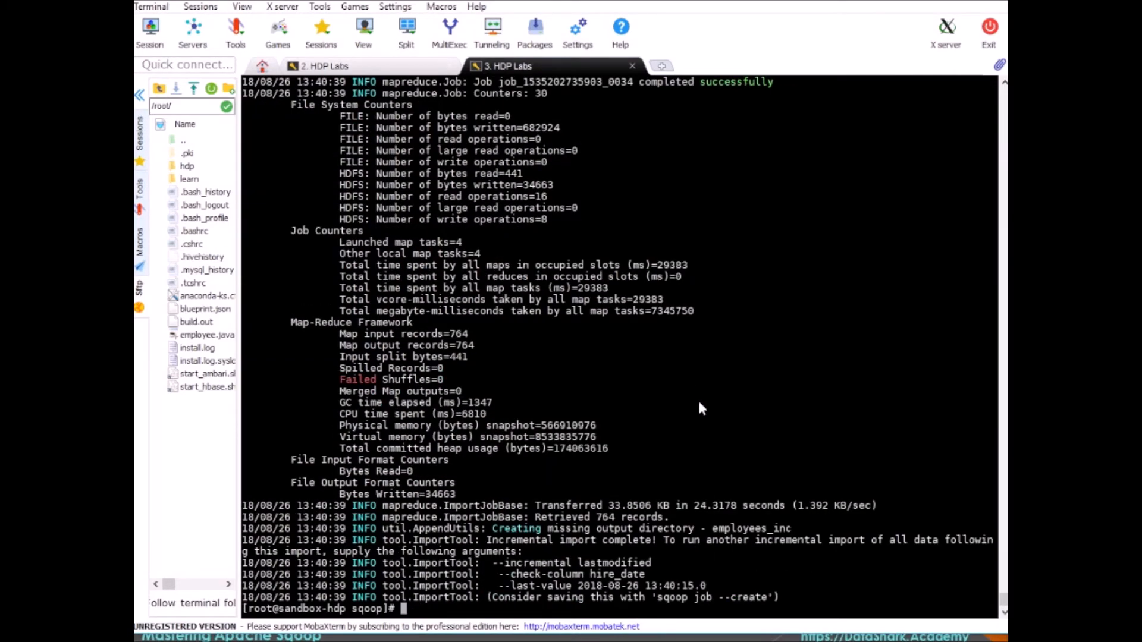
pyautogui.moveTo(663, 363)
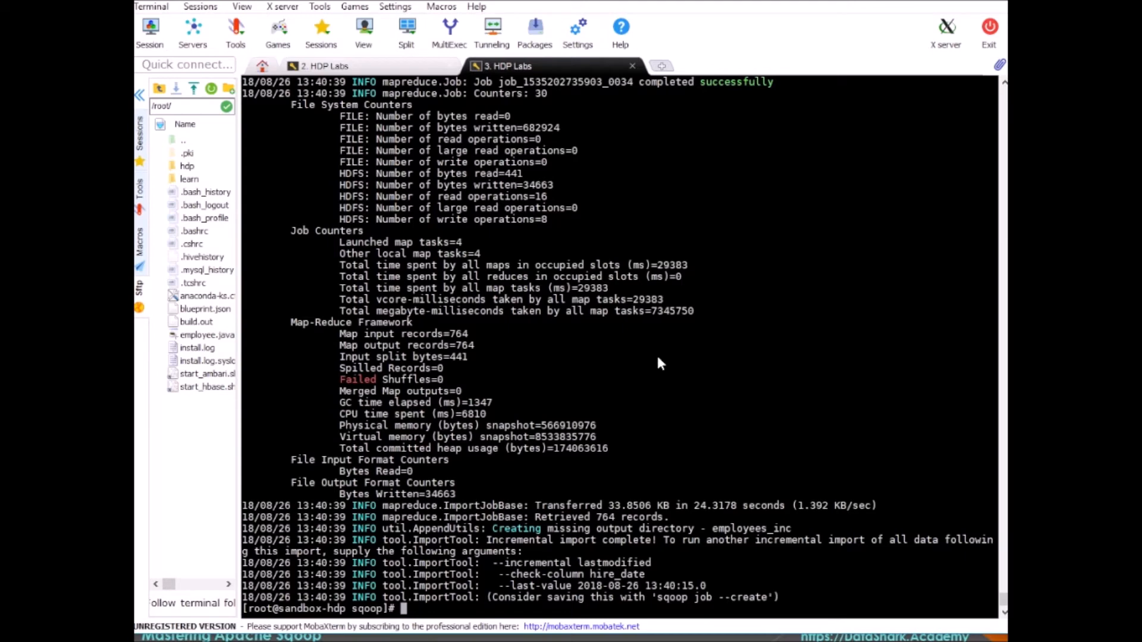
pyautogui.moveTo(592, 551)
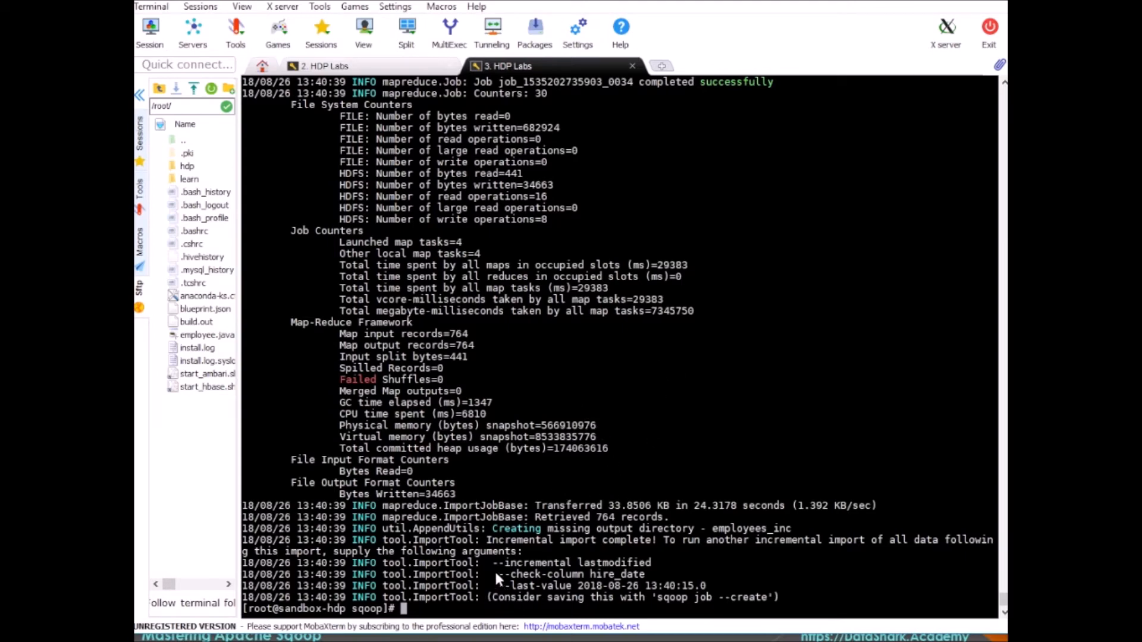
pyautogui.doubleClick(537, 586)
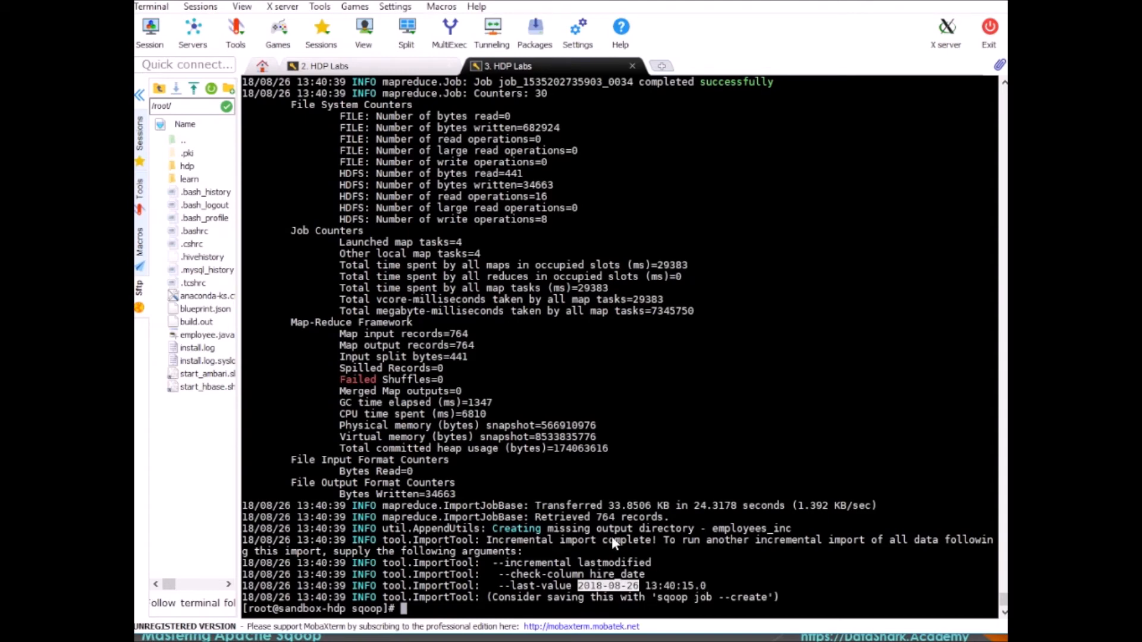
pyautogui.moveTo(620, 528)
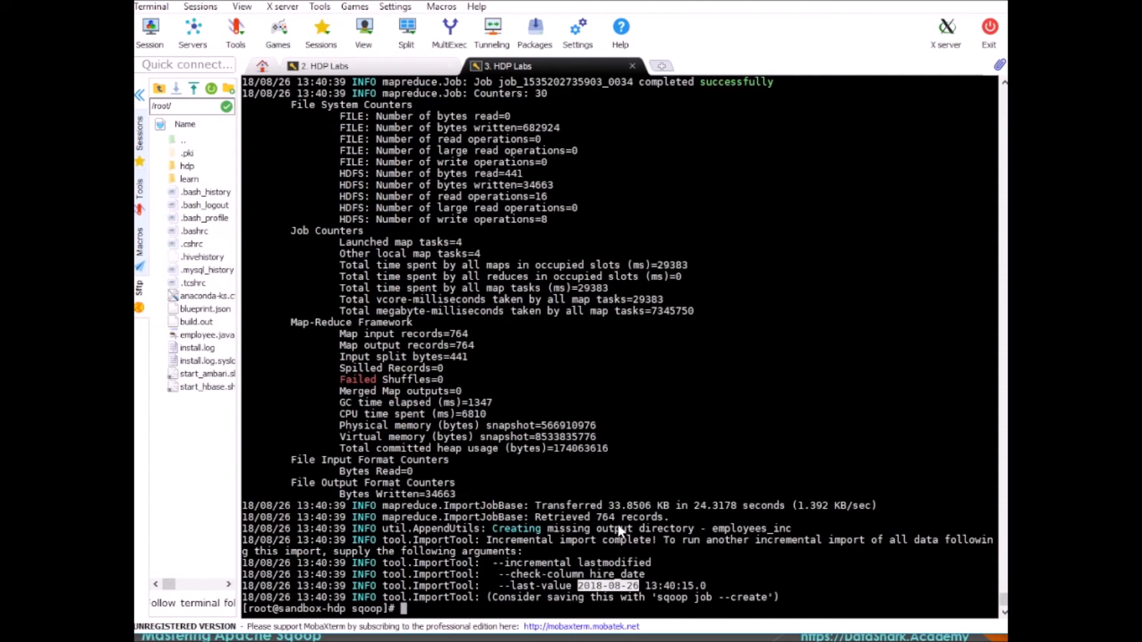
pyautogui.moveTo(677, 593)
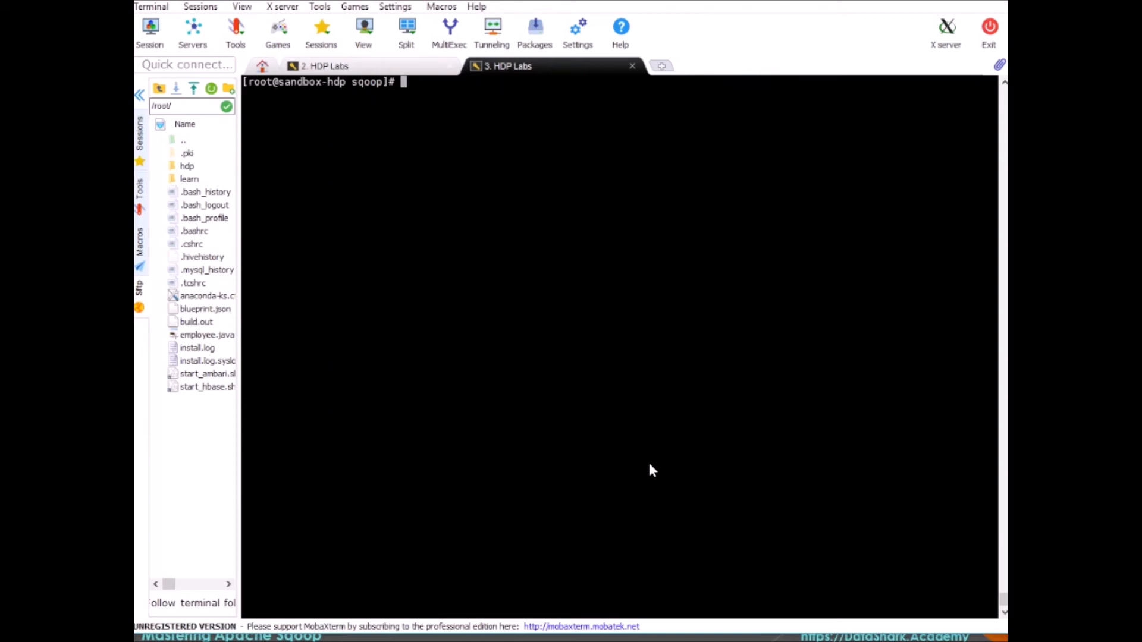
# List /sqoop/employees_inc with hadoop fs -ls, showing four part-m files.
pyautogui.write('hadoop fs -')
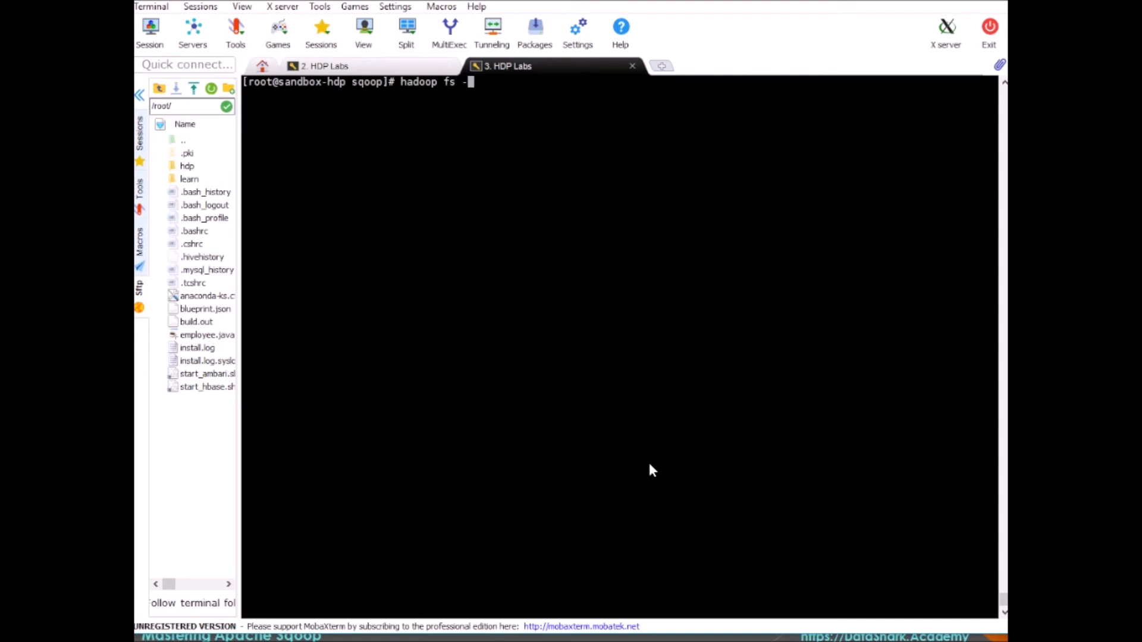
pyautogui.write('ls /sqoop/employees')
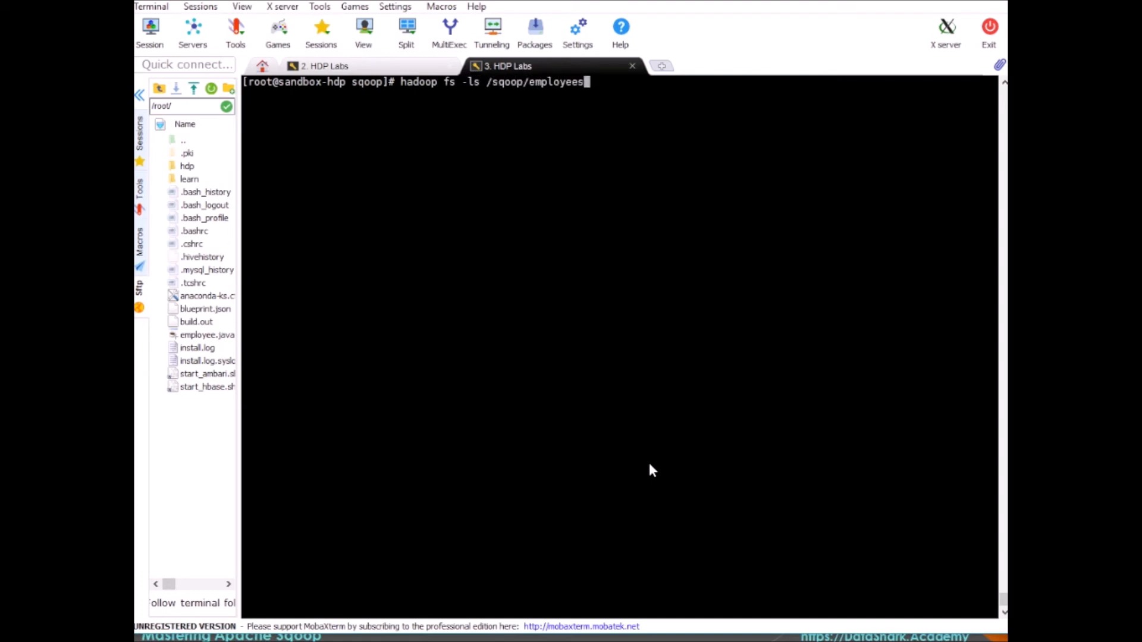
pyautogui.write('_inc')
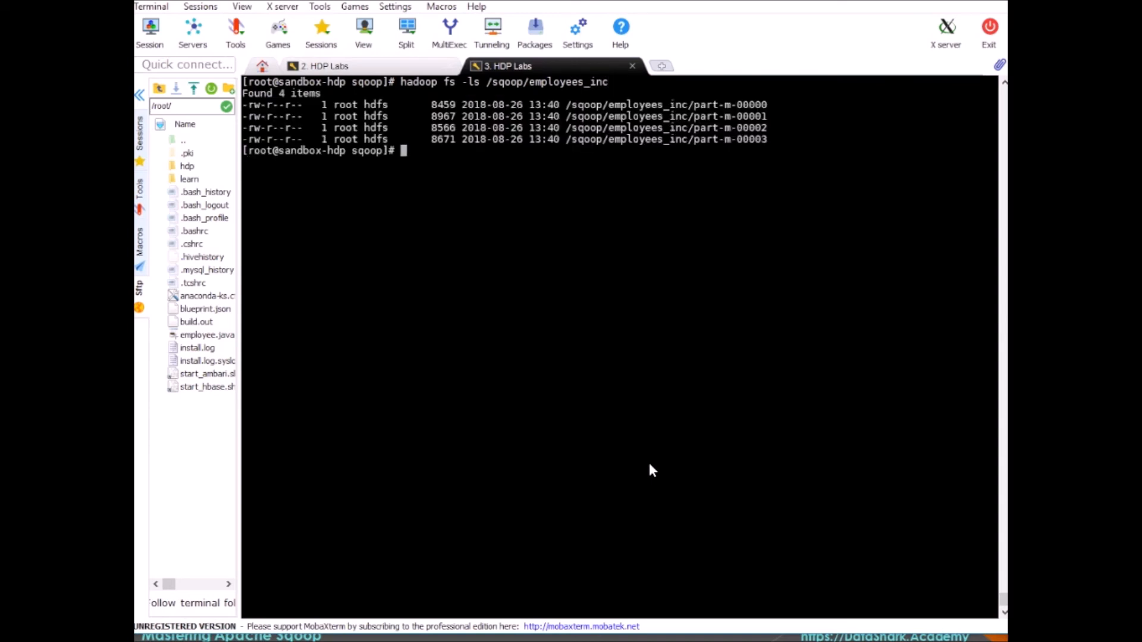
pyautogui.write('hadoop fs -')
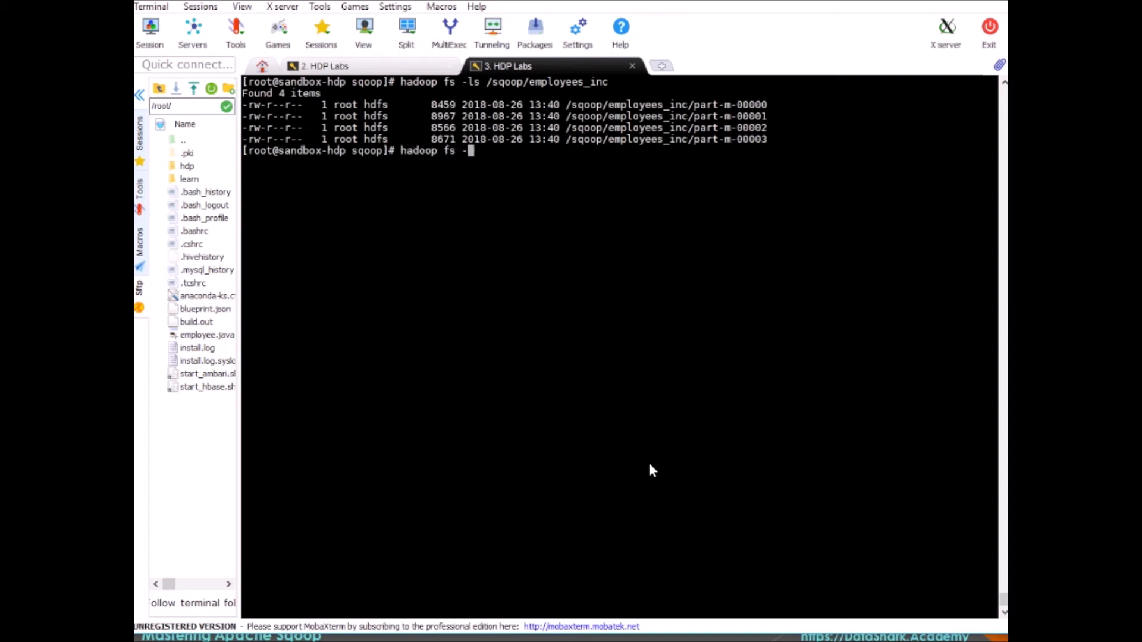
# Print the first ten rows of /sqoop/employees_inc/part-m-00000 using hadoop fs -cat and head -10.
pyautogui.write('ls')
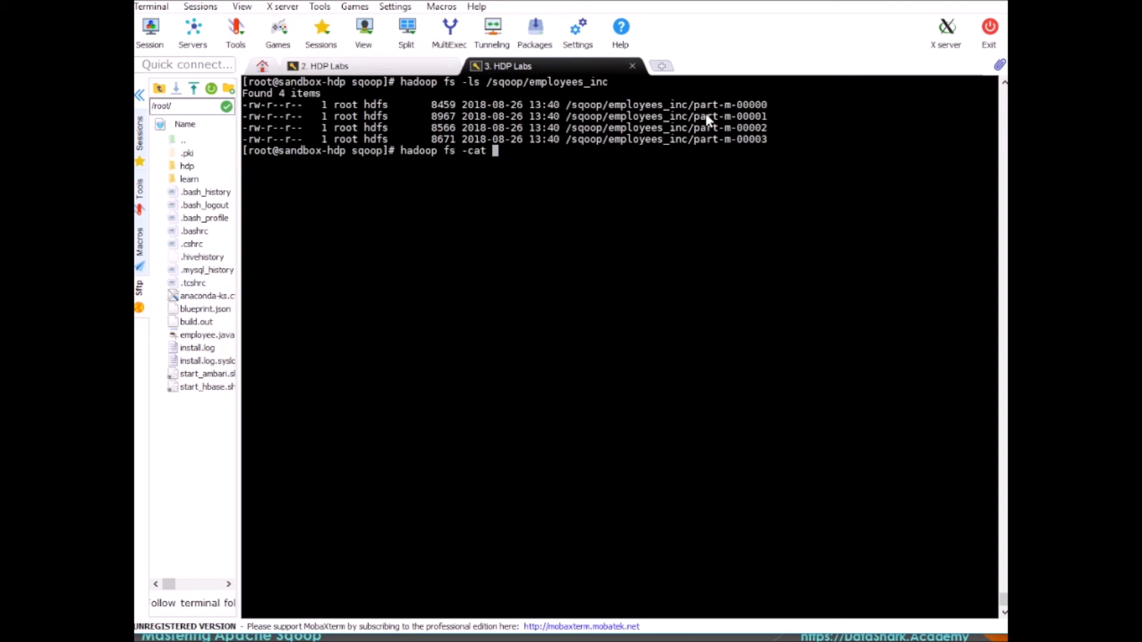
pyautogui.write('/sqoop/employees_inc/part-m-00000 |')
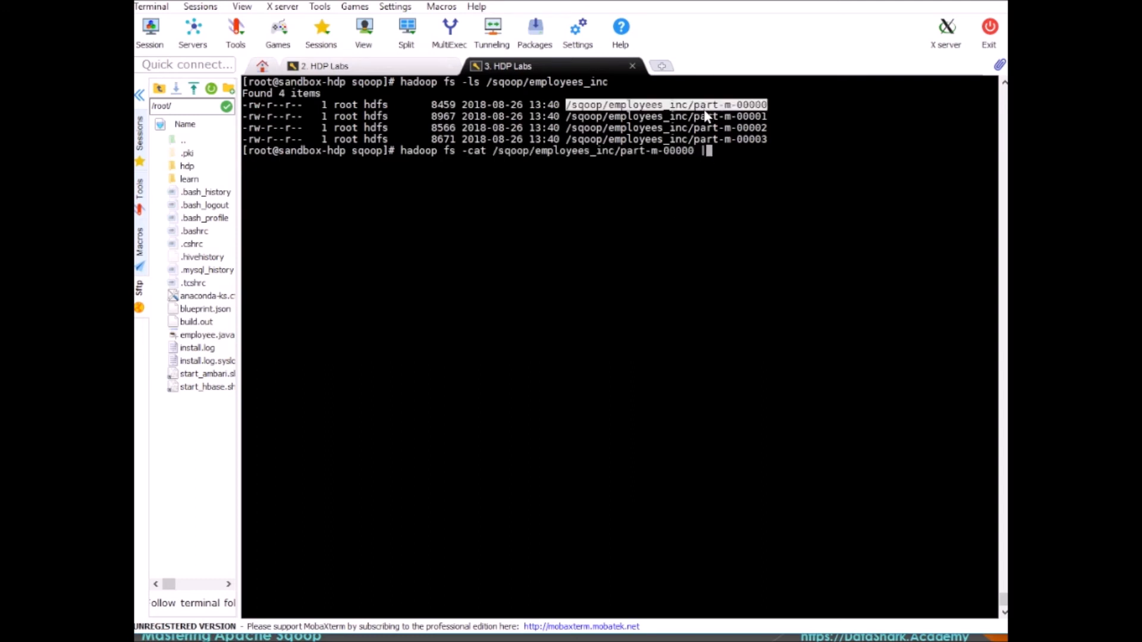
pyautogui.write('head -10')
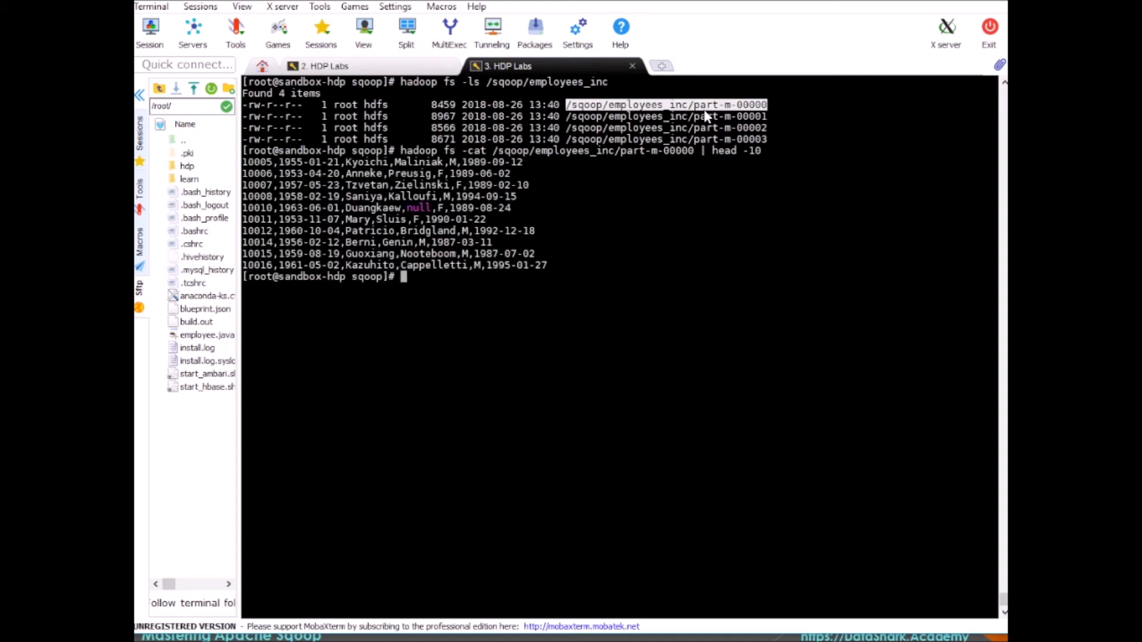
pyautogui.moveTo(488, 275)
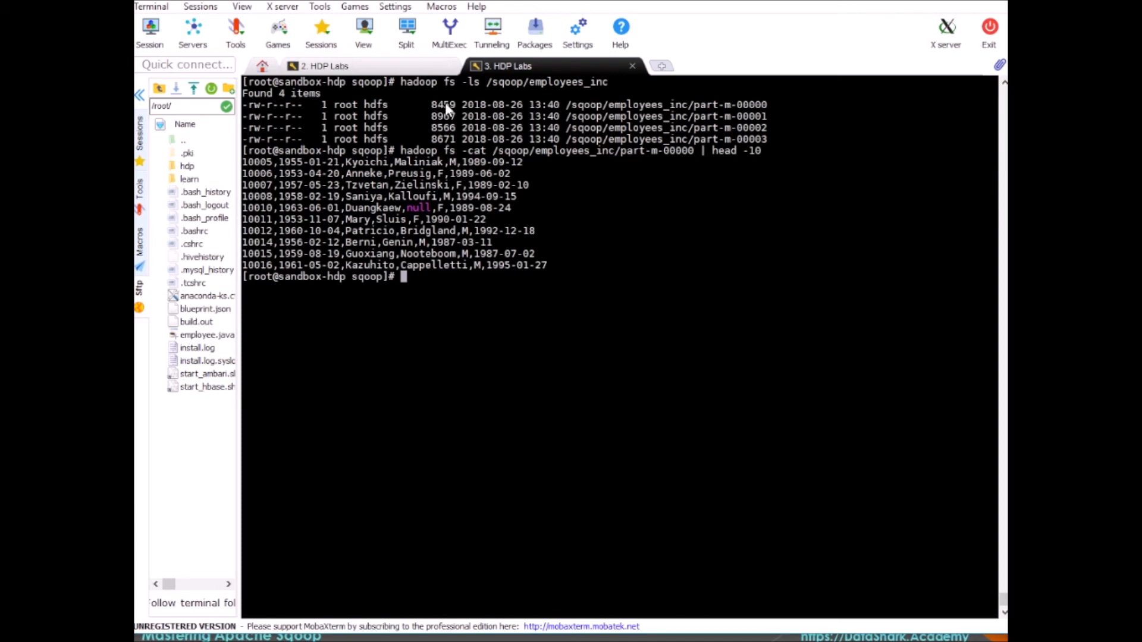
pyautogui.moveTo(447, 116)
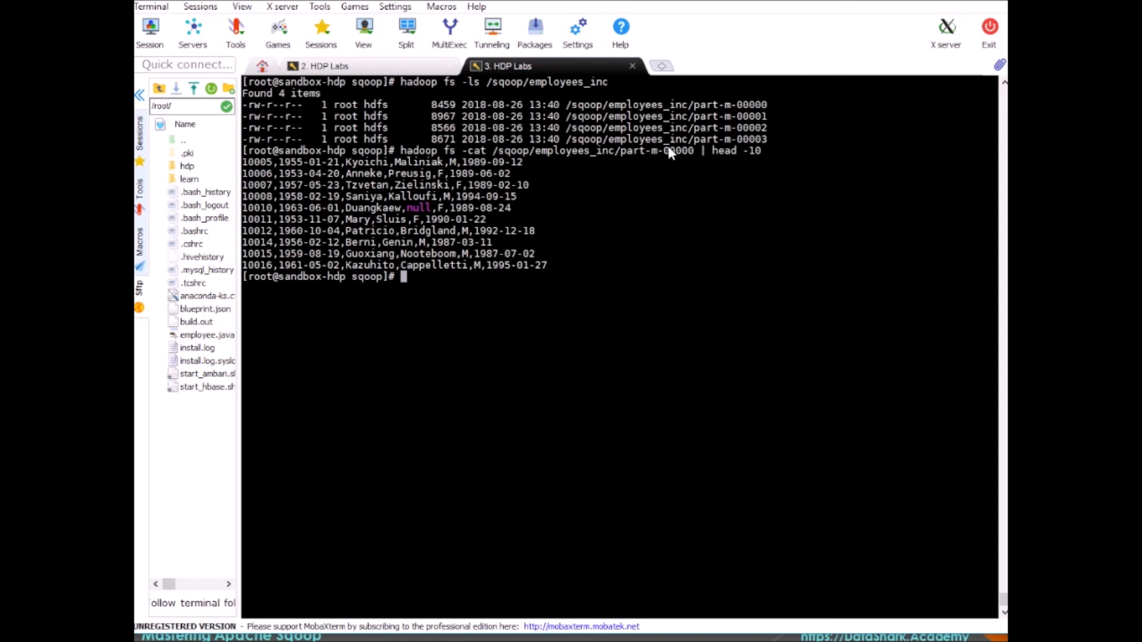
pyautogui.moveTo(590, 376)
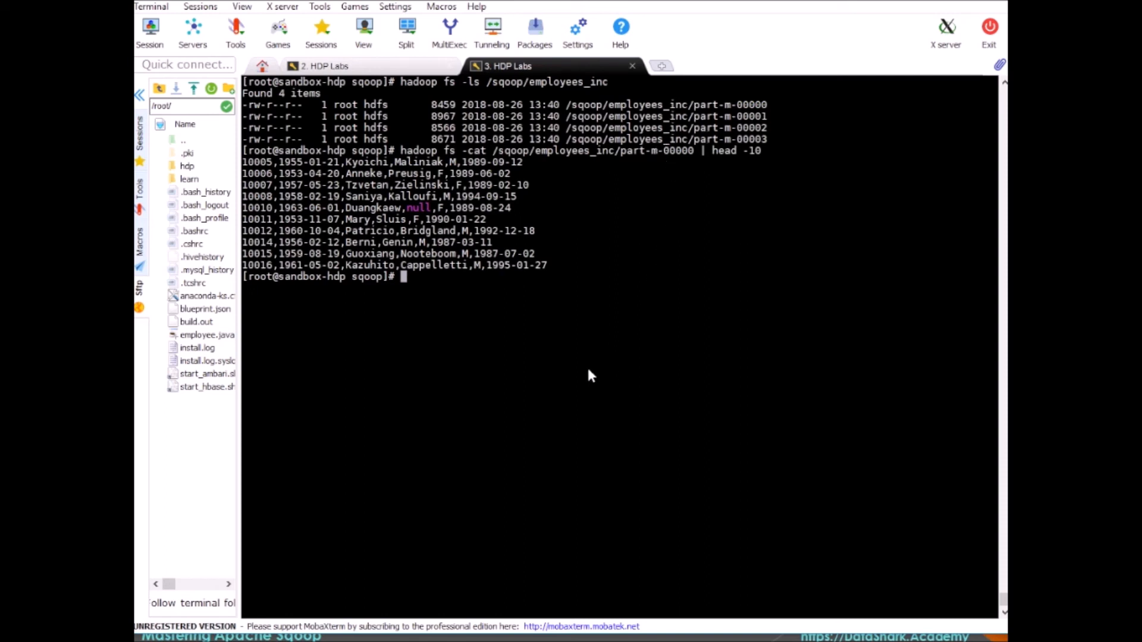
pyautogui.moveTo(495, 179)
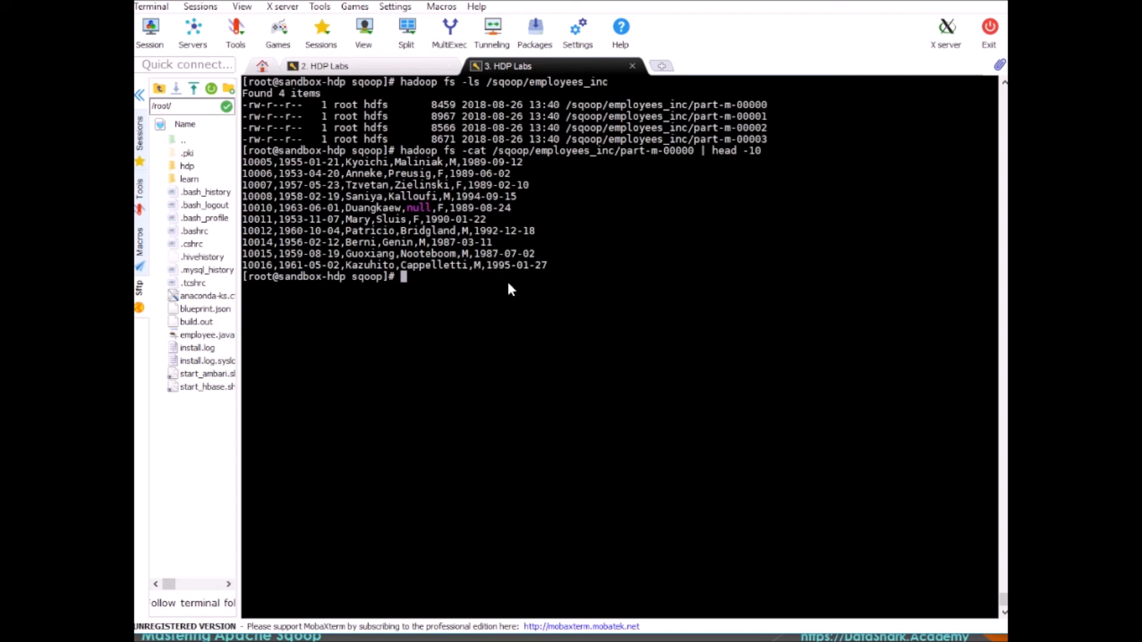
pyautogui.moveTo(540, 266)
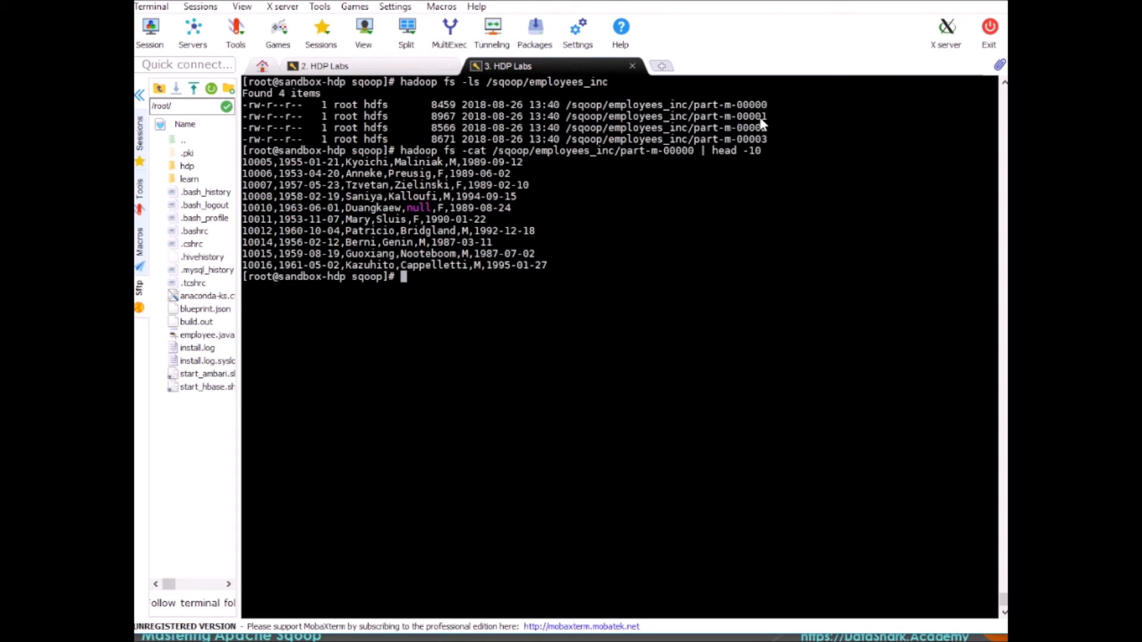
pyautogui.moveTo(713, 140)
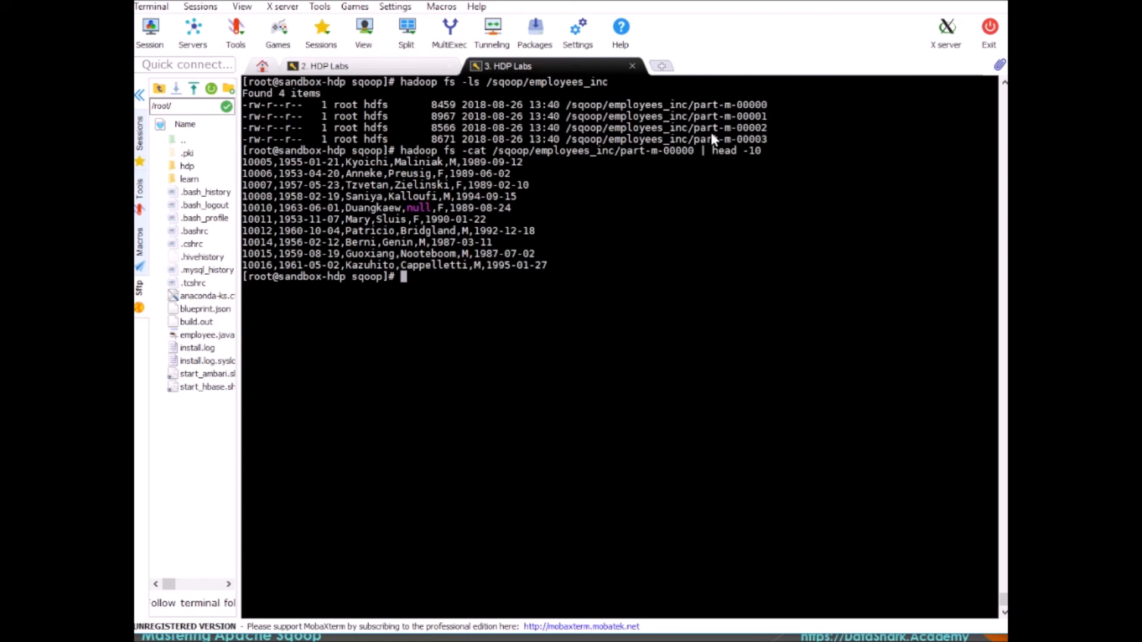
pyautogui.moveTo(144, 93)
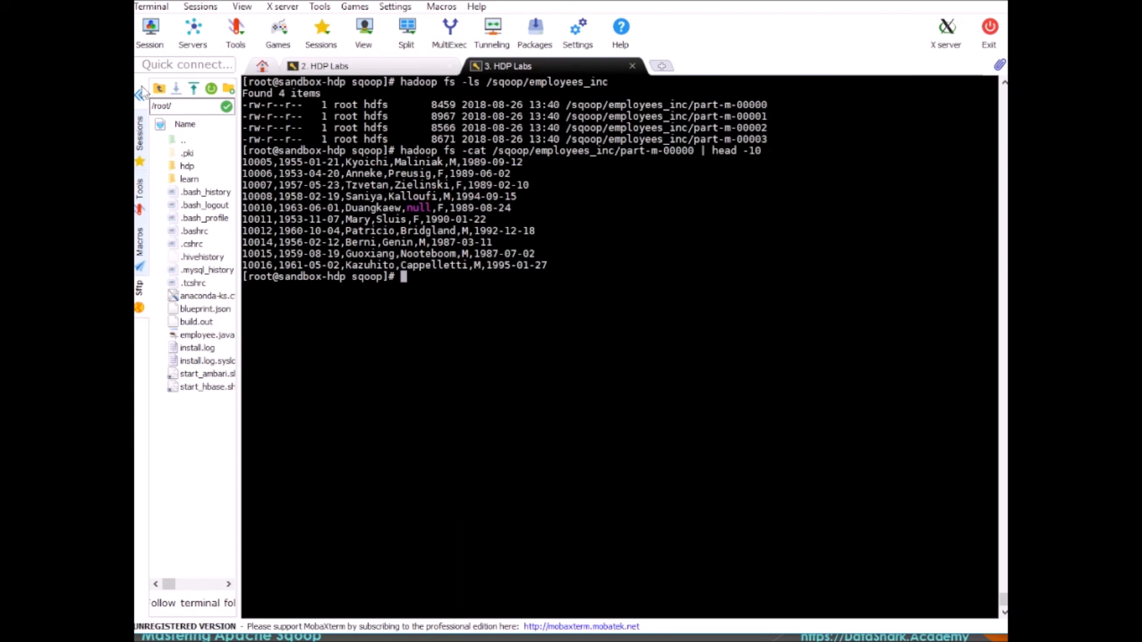